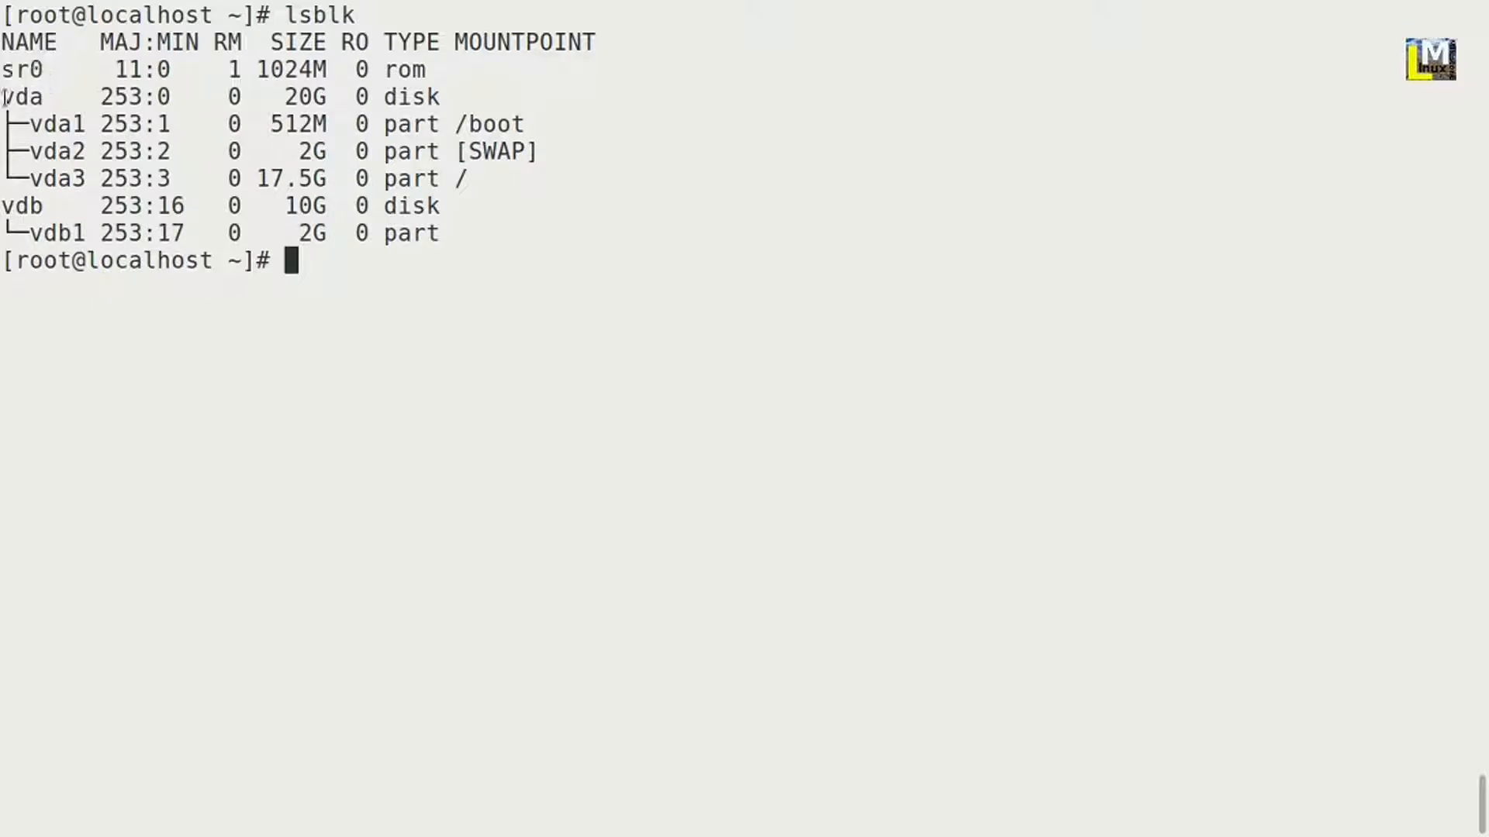
# Run fdisk /dev/vdb to begin partitioning the vdb disk
pyautogui.doubleClick(20, 96)
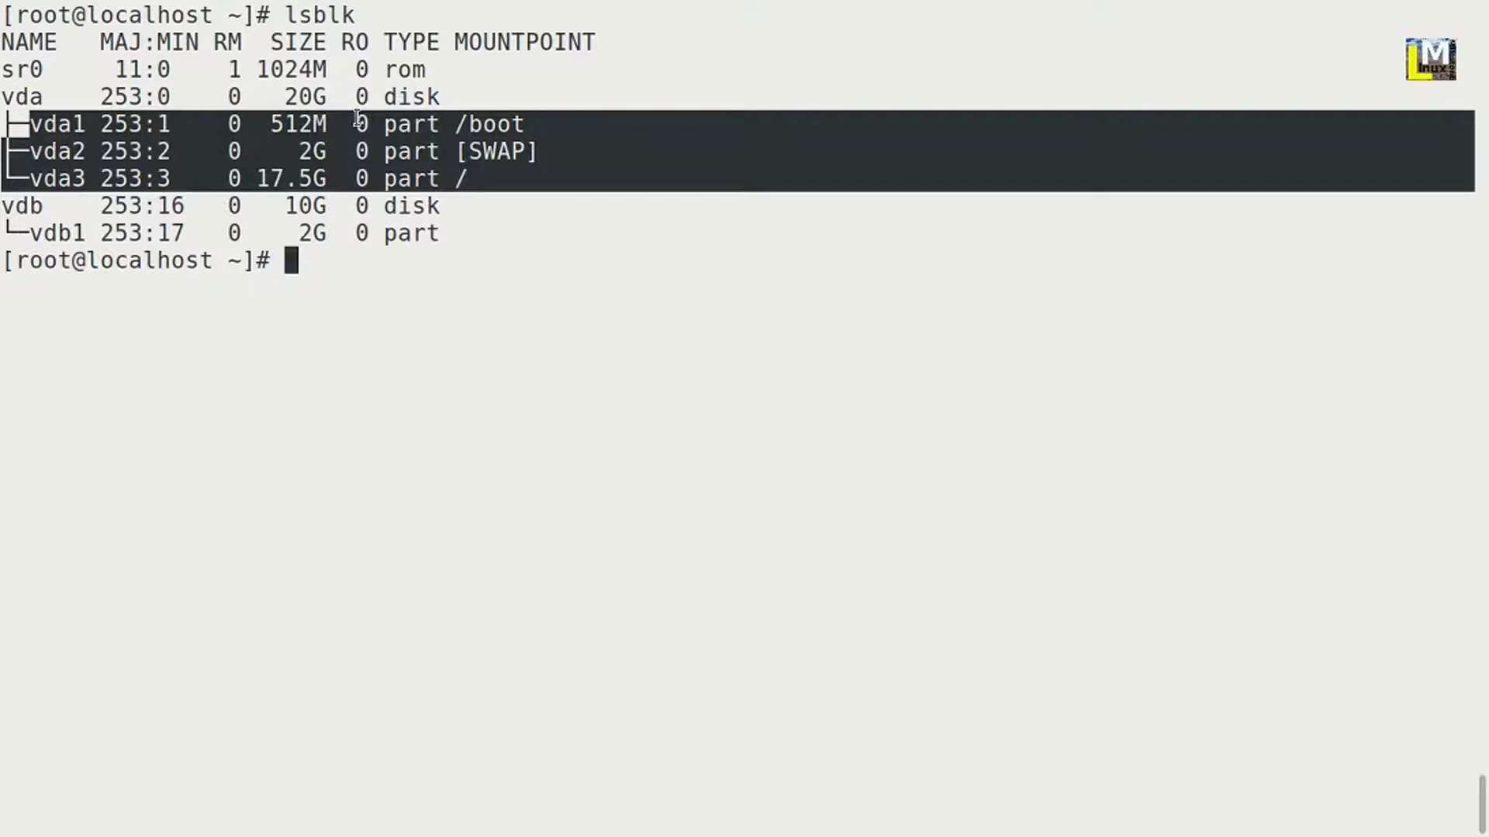
pyautogui.moveTo(521, 124)
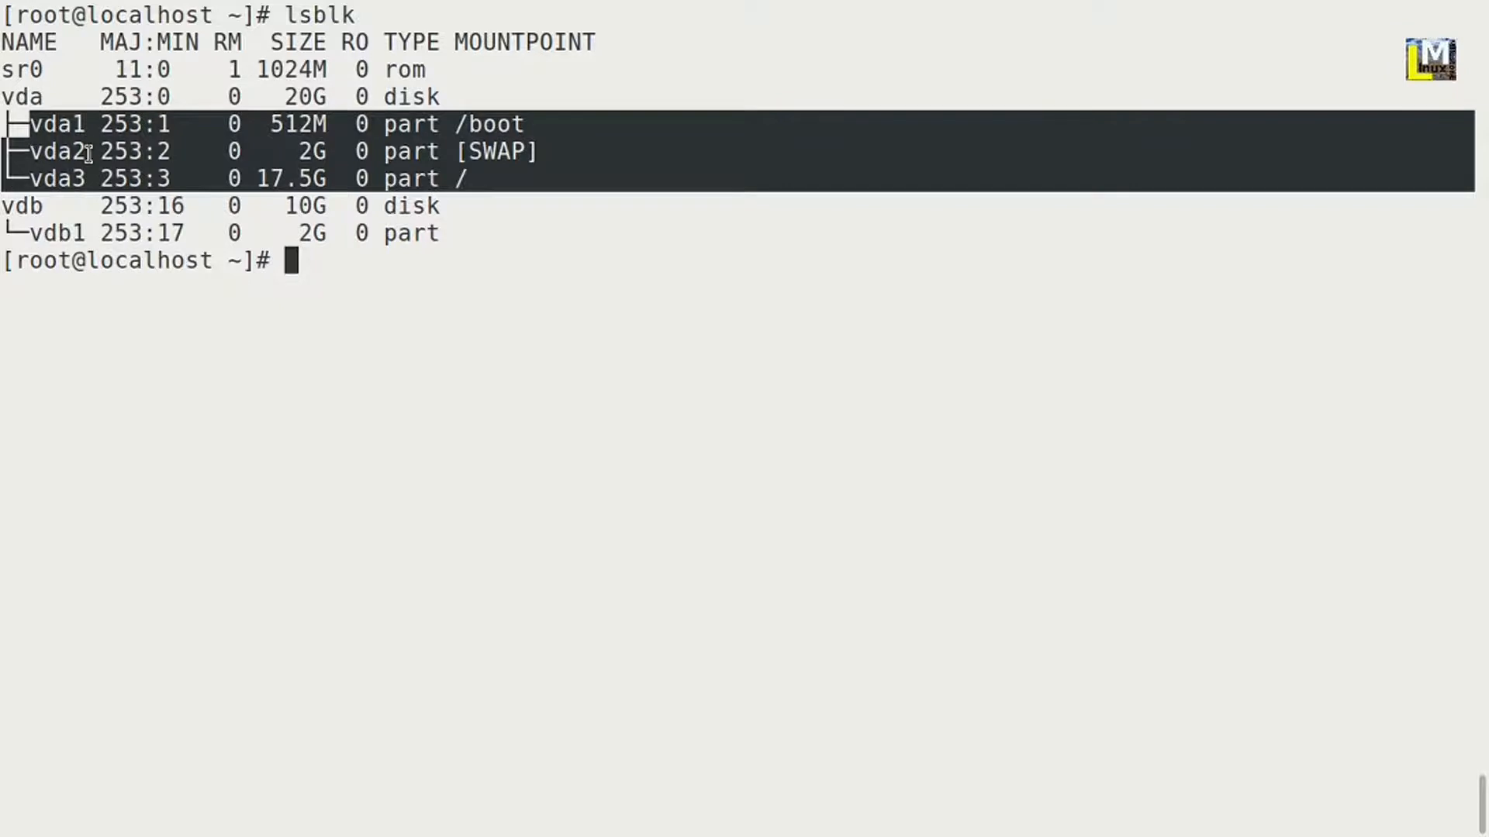
pyautogui.moveTo(531, 152)
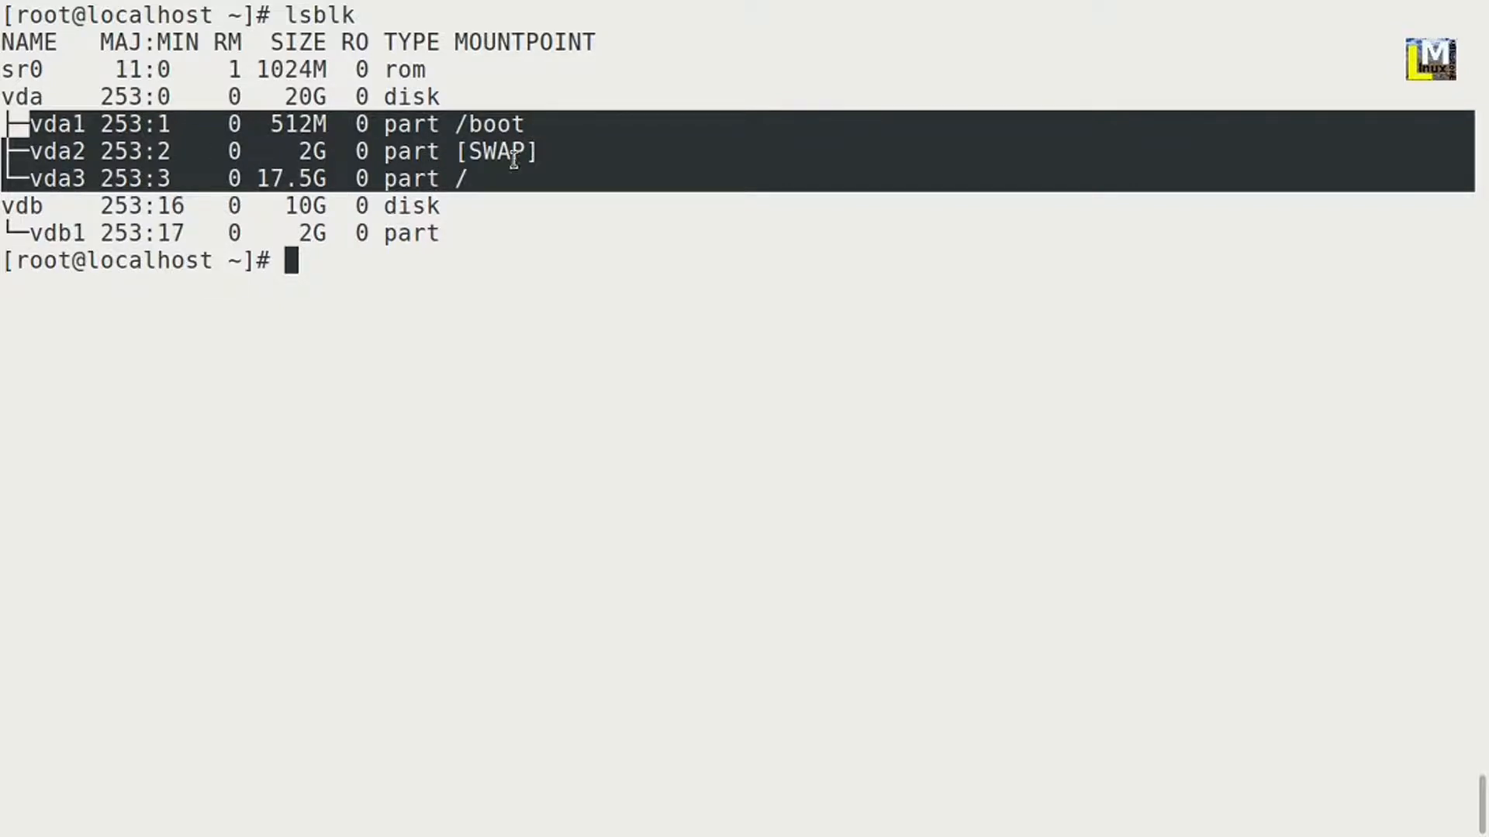
pyautogui.moveTo(323, 180)
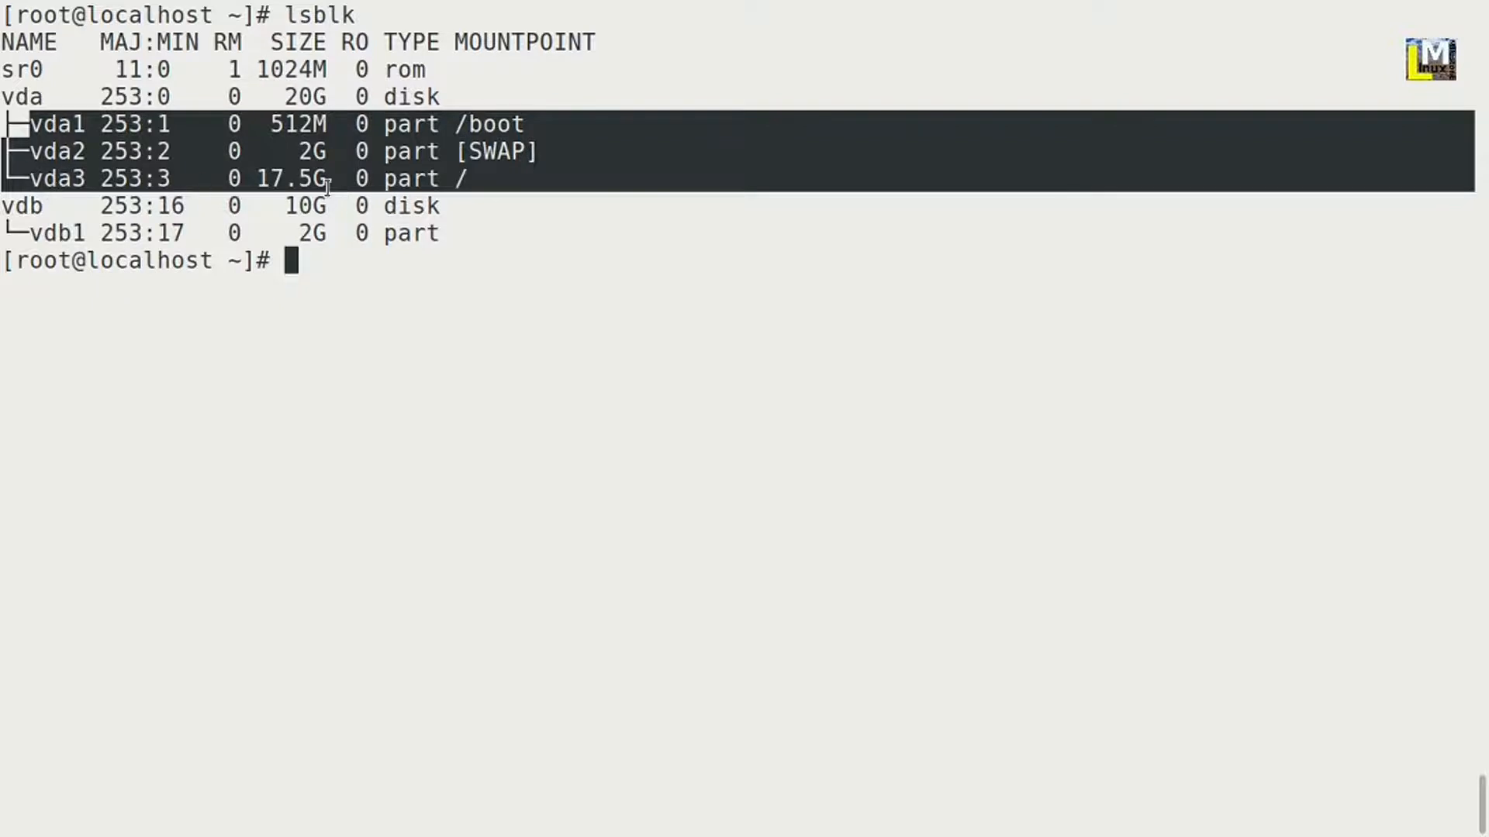
pyautogui.moveTo(470, 178)
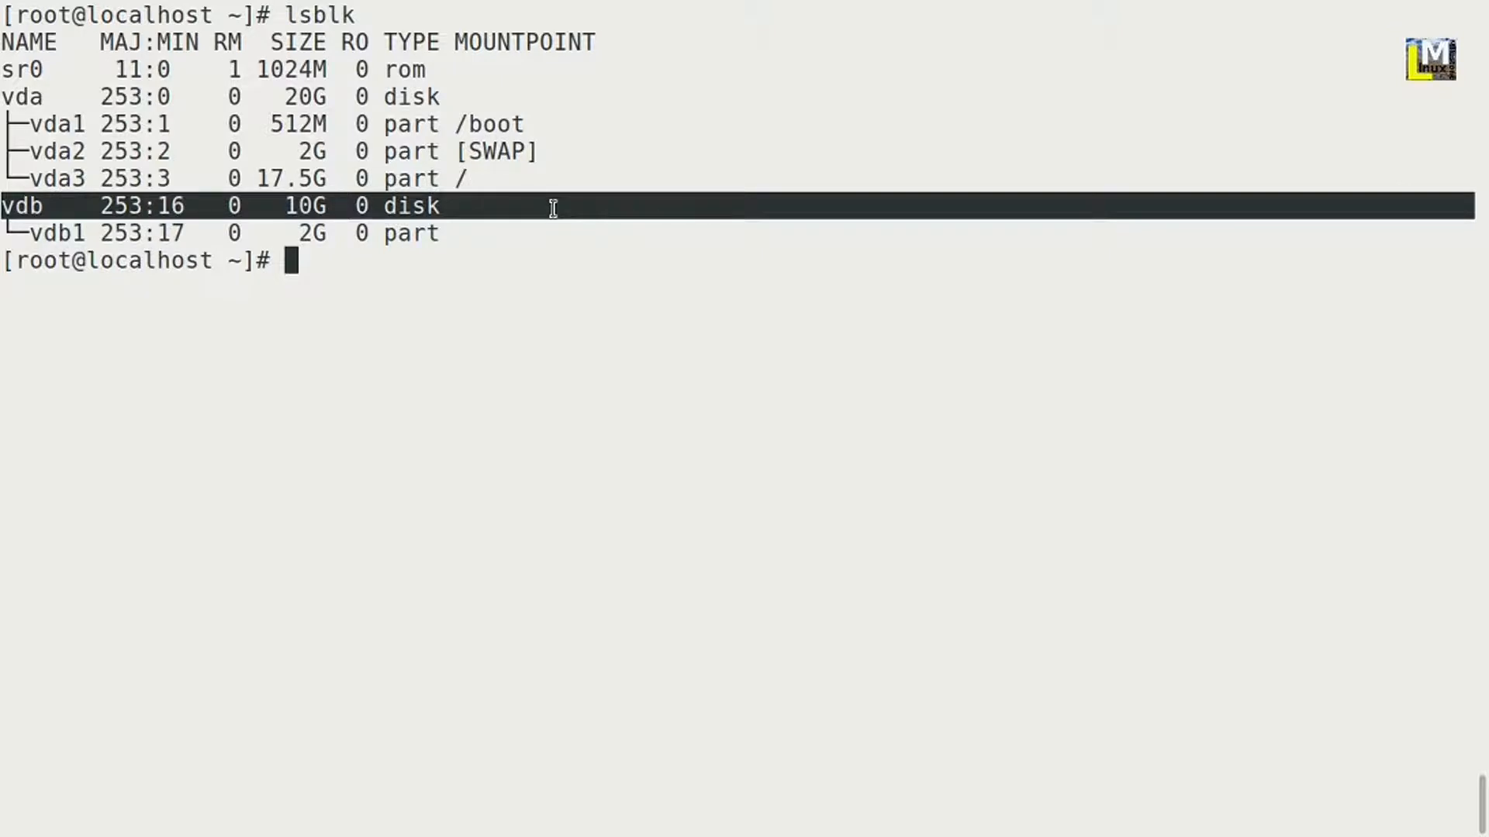
pyautogui.moveTo(43, 232)
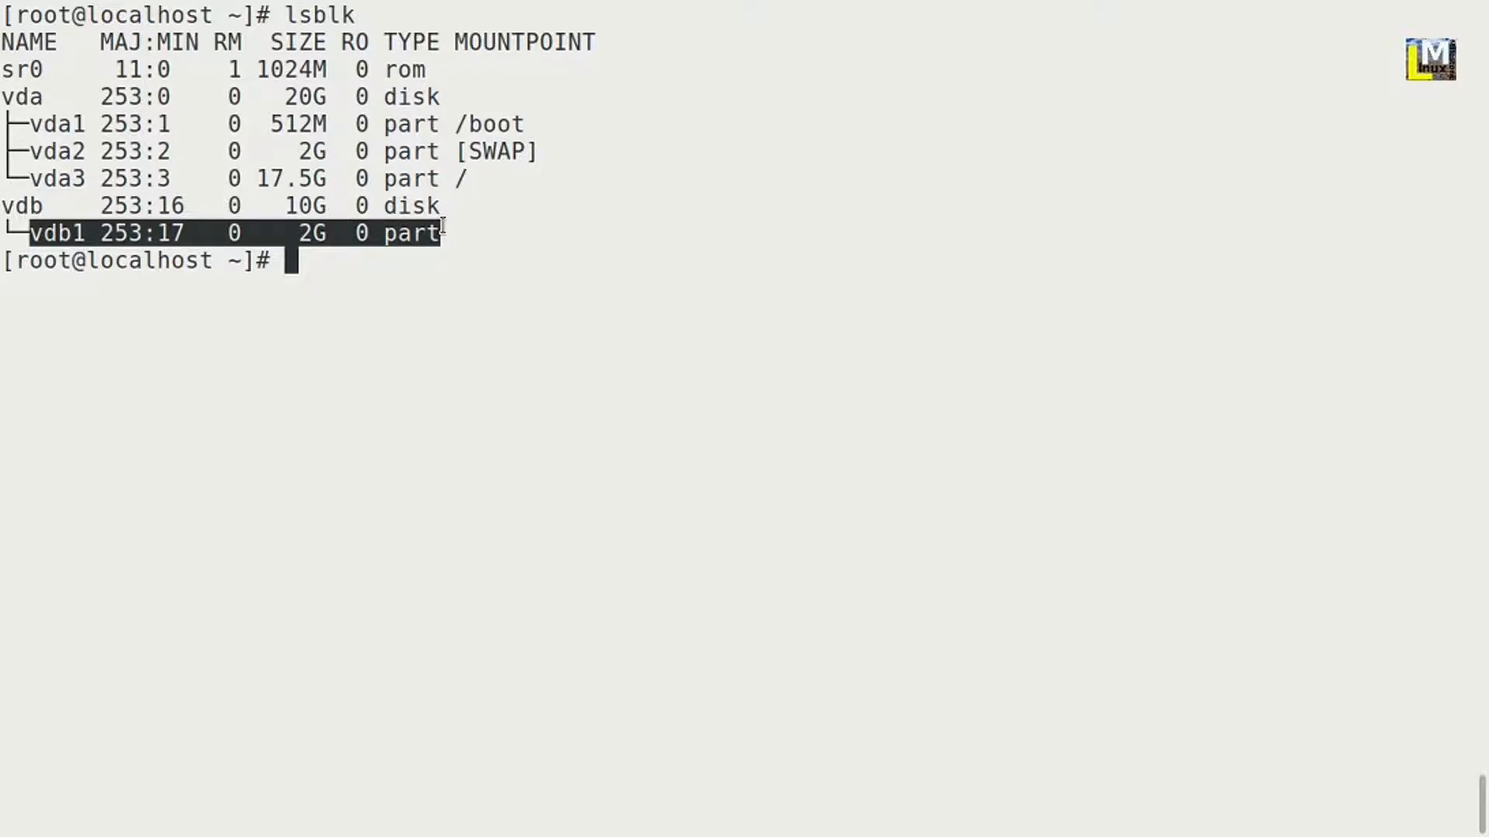
pyautogui.write('fdis')
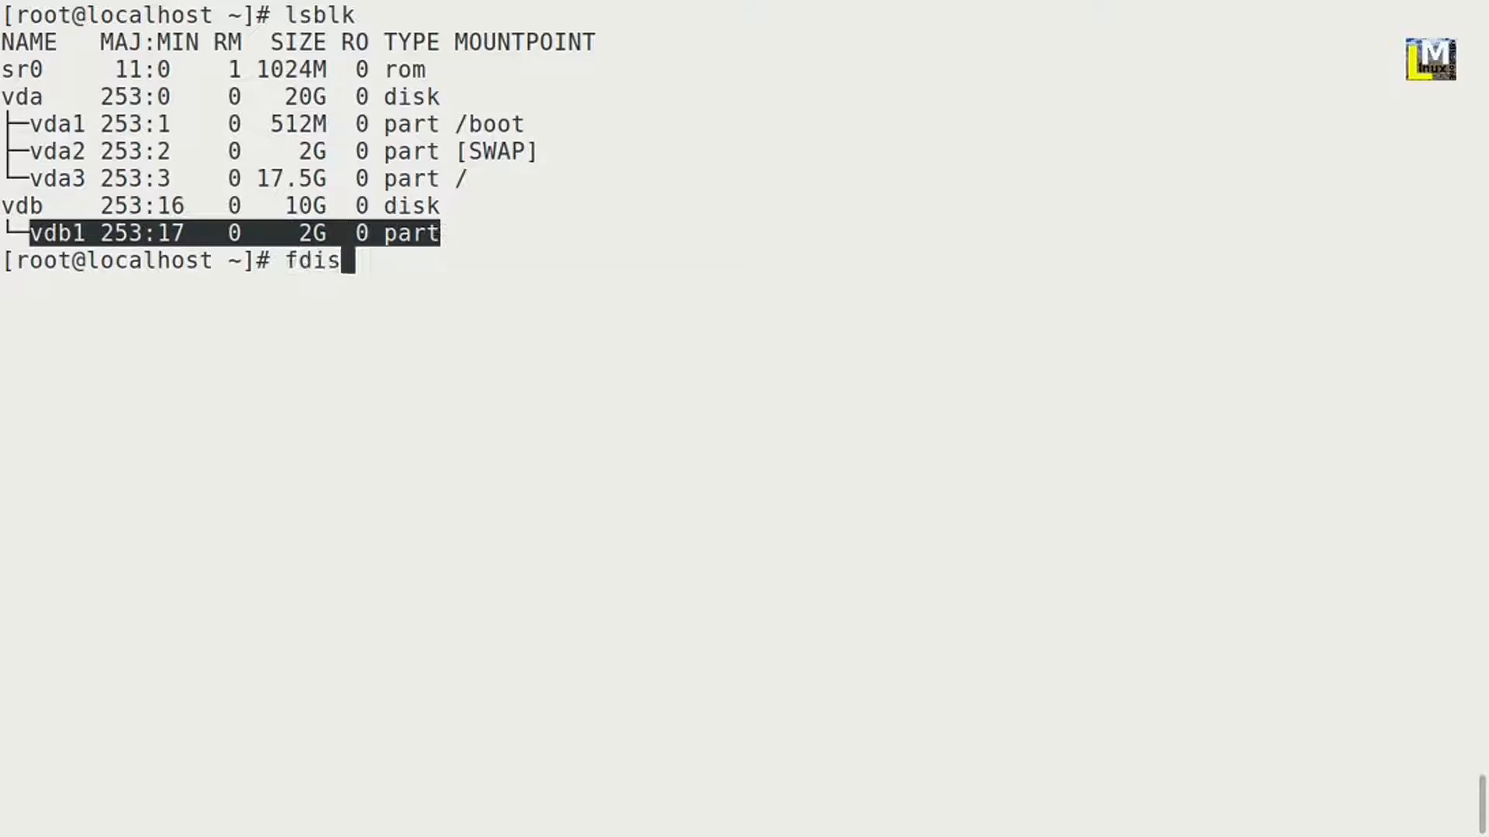
pyautogui.write('k /')
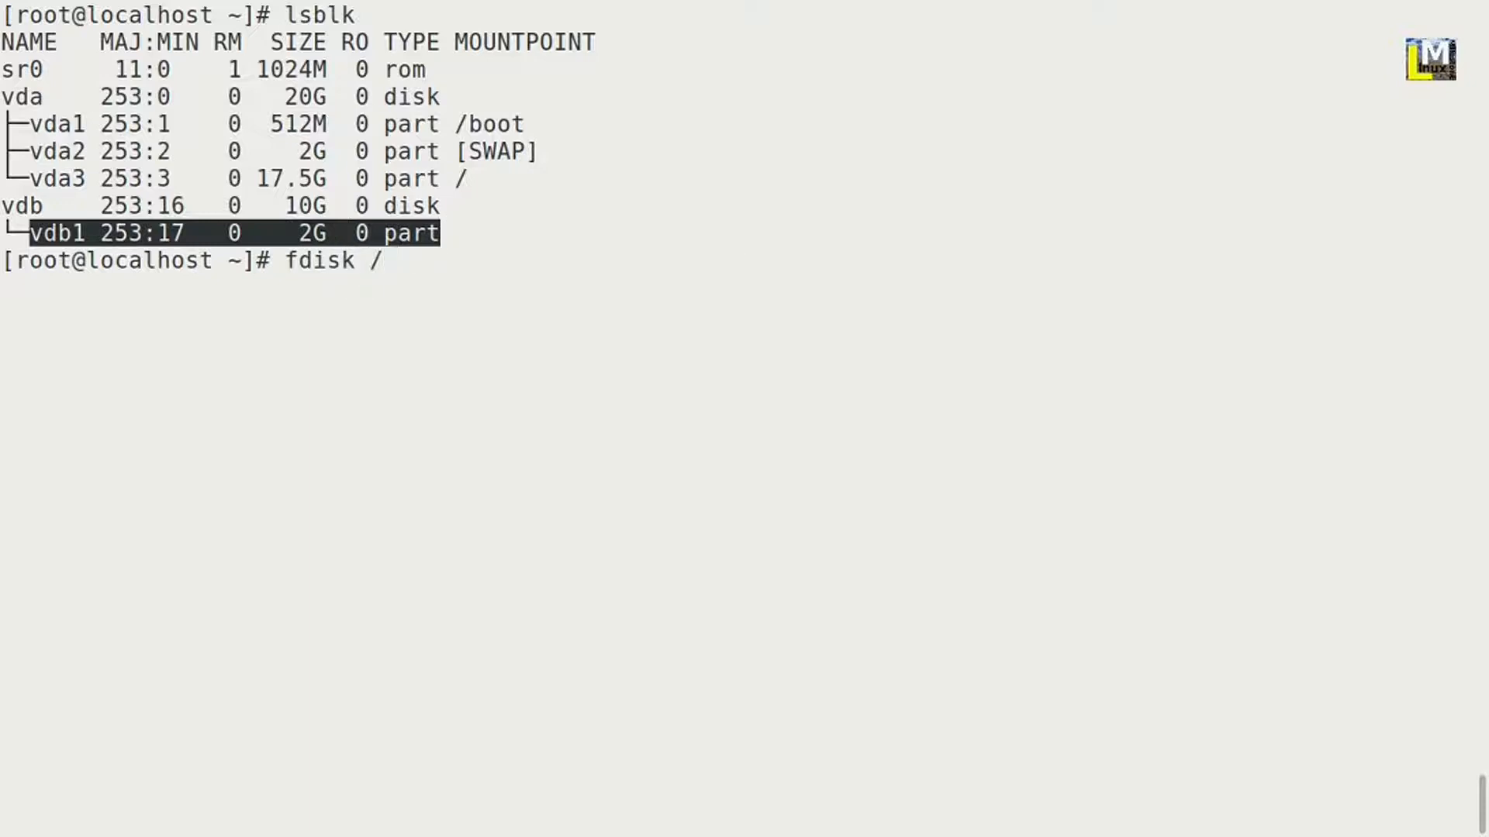
pyautogui.write('de')
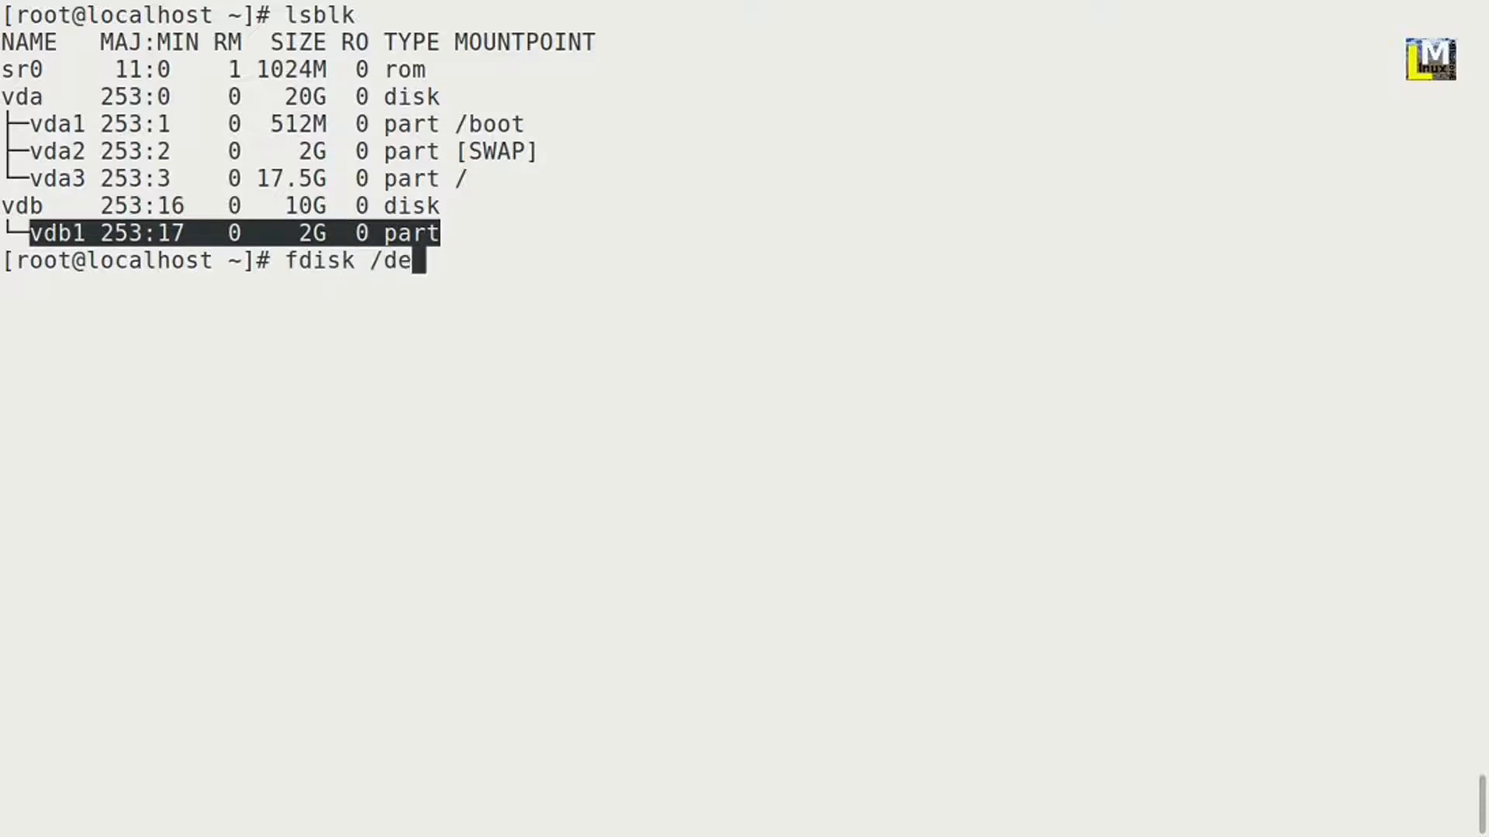
pyautogui.write('v/')
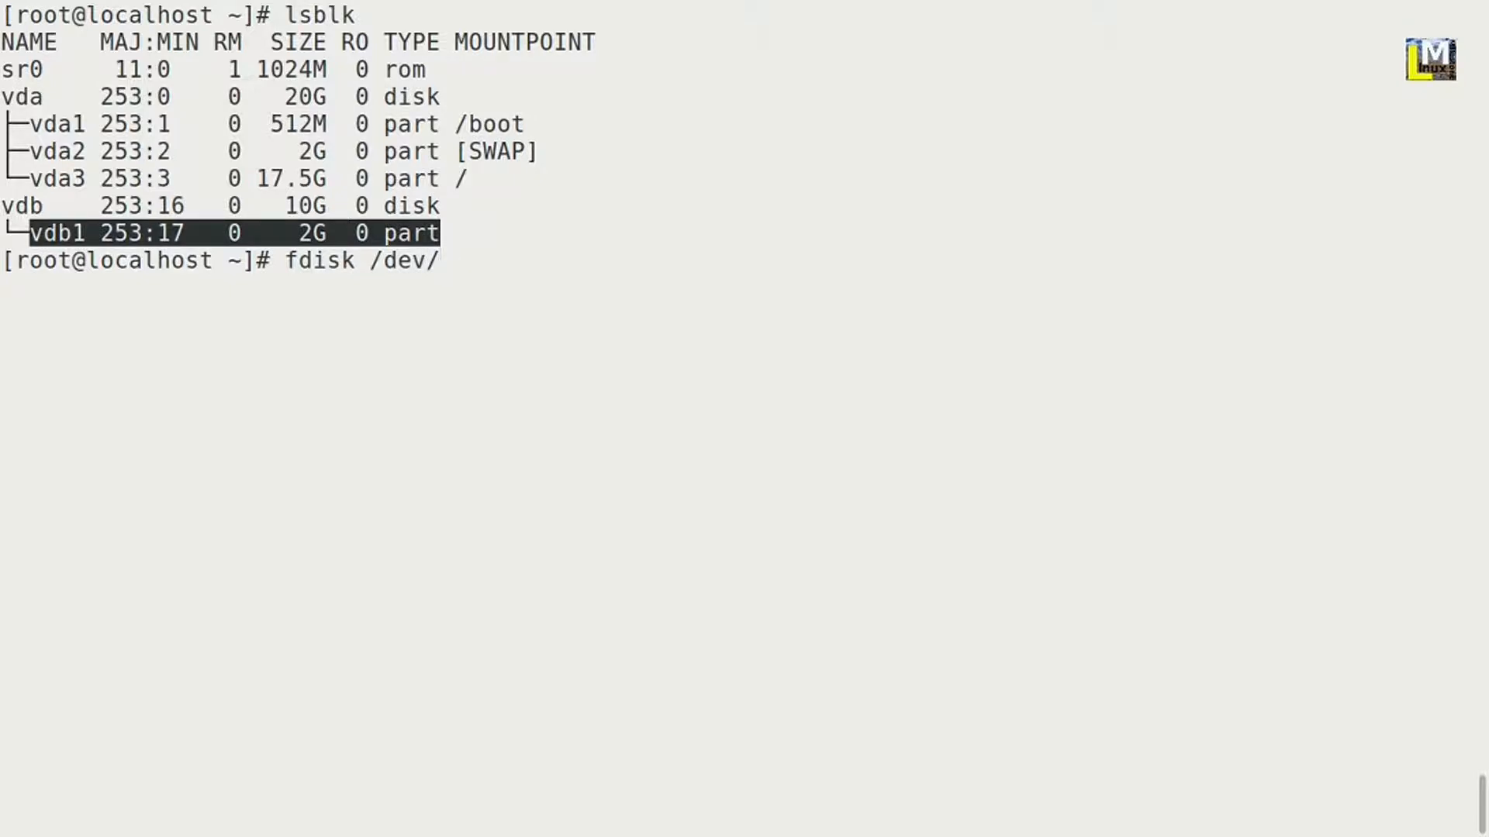
pyautogui.write('vdb')
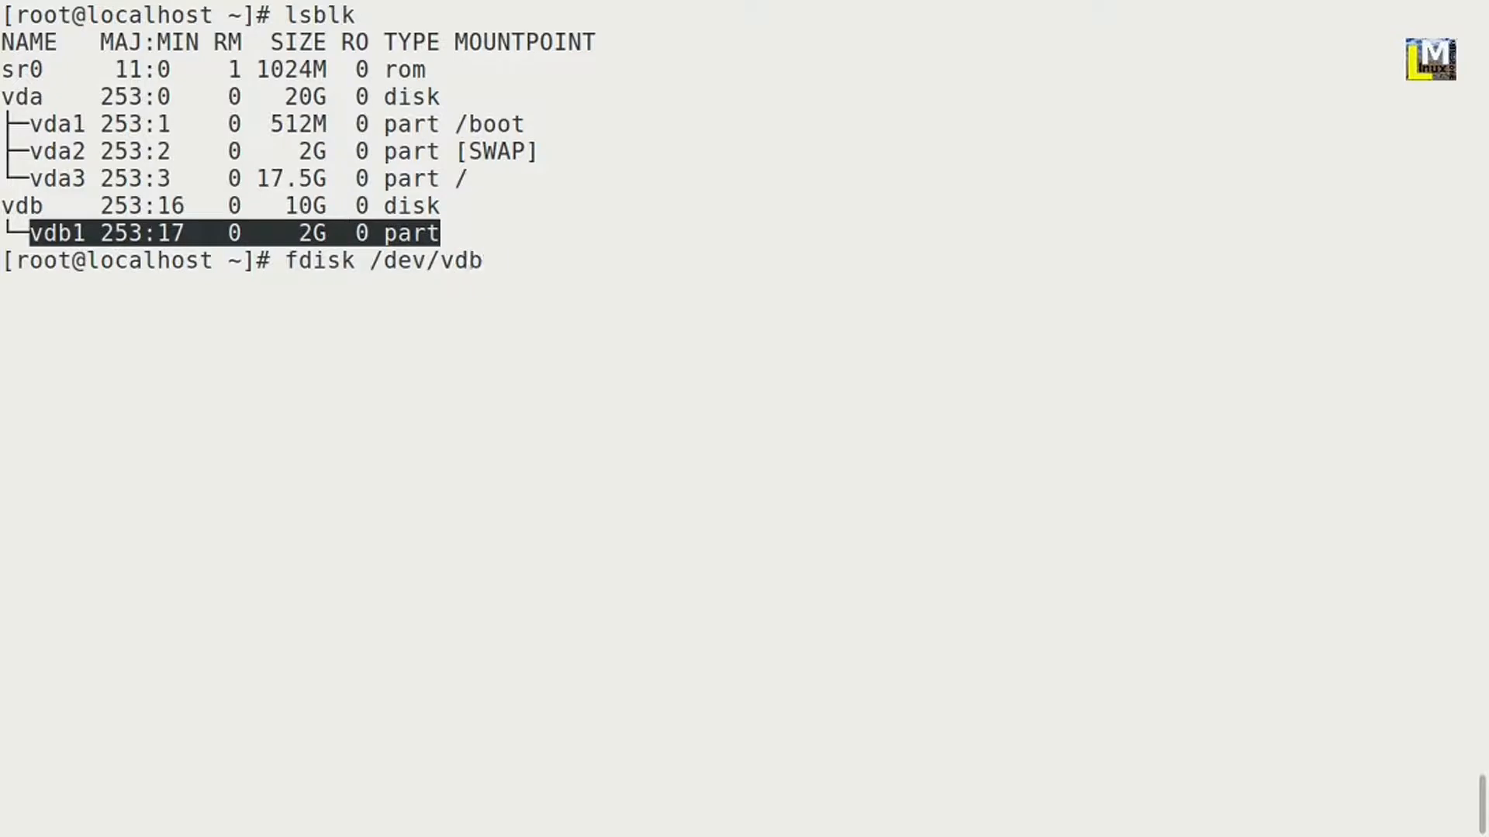
pyautogui.press('Return')
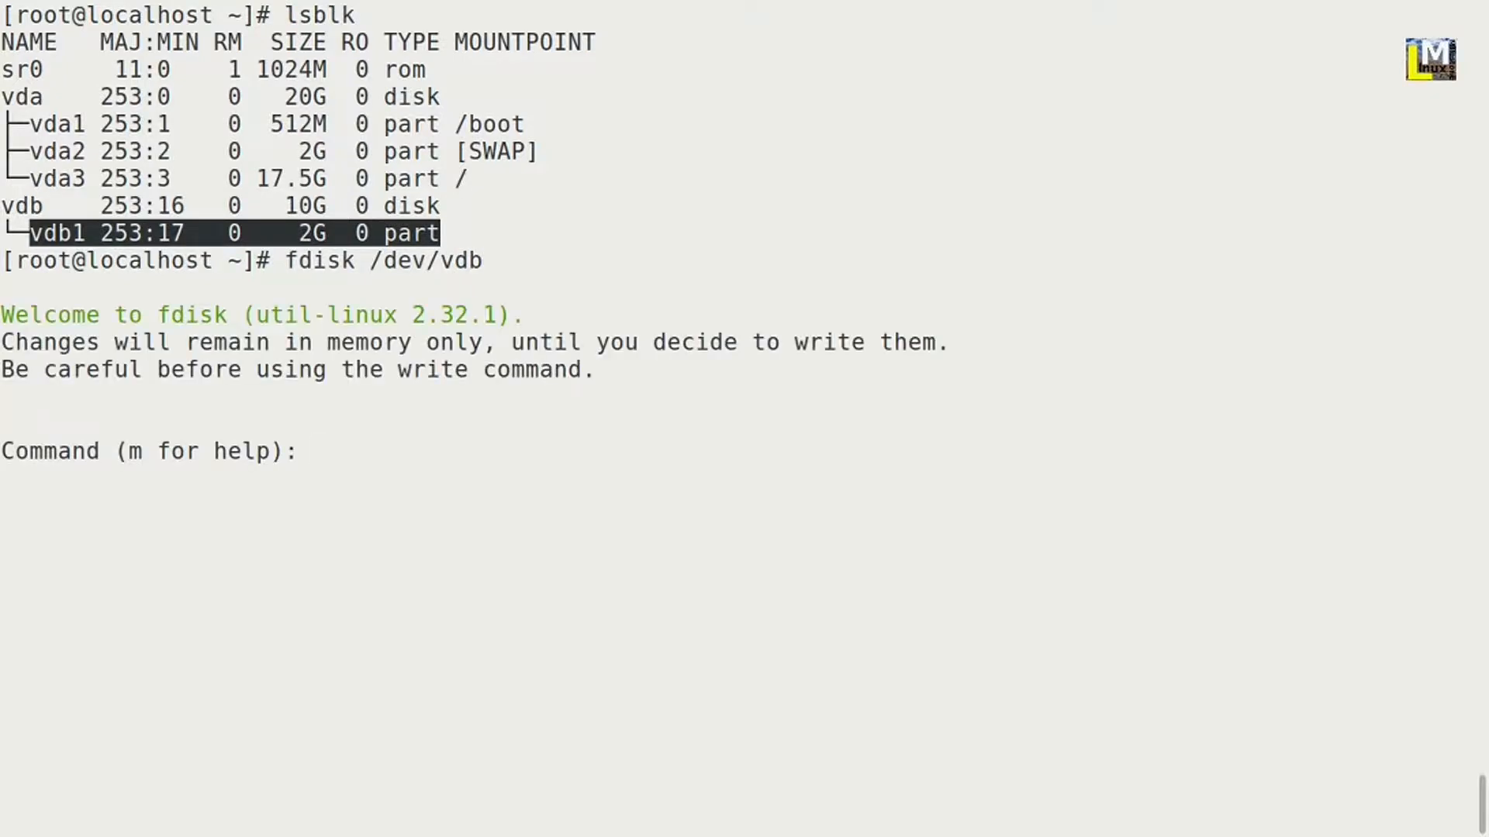
# Create a new primary partition 2 accepting the default first sector 4196352
pyautogui.write('n')
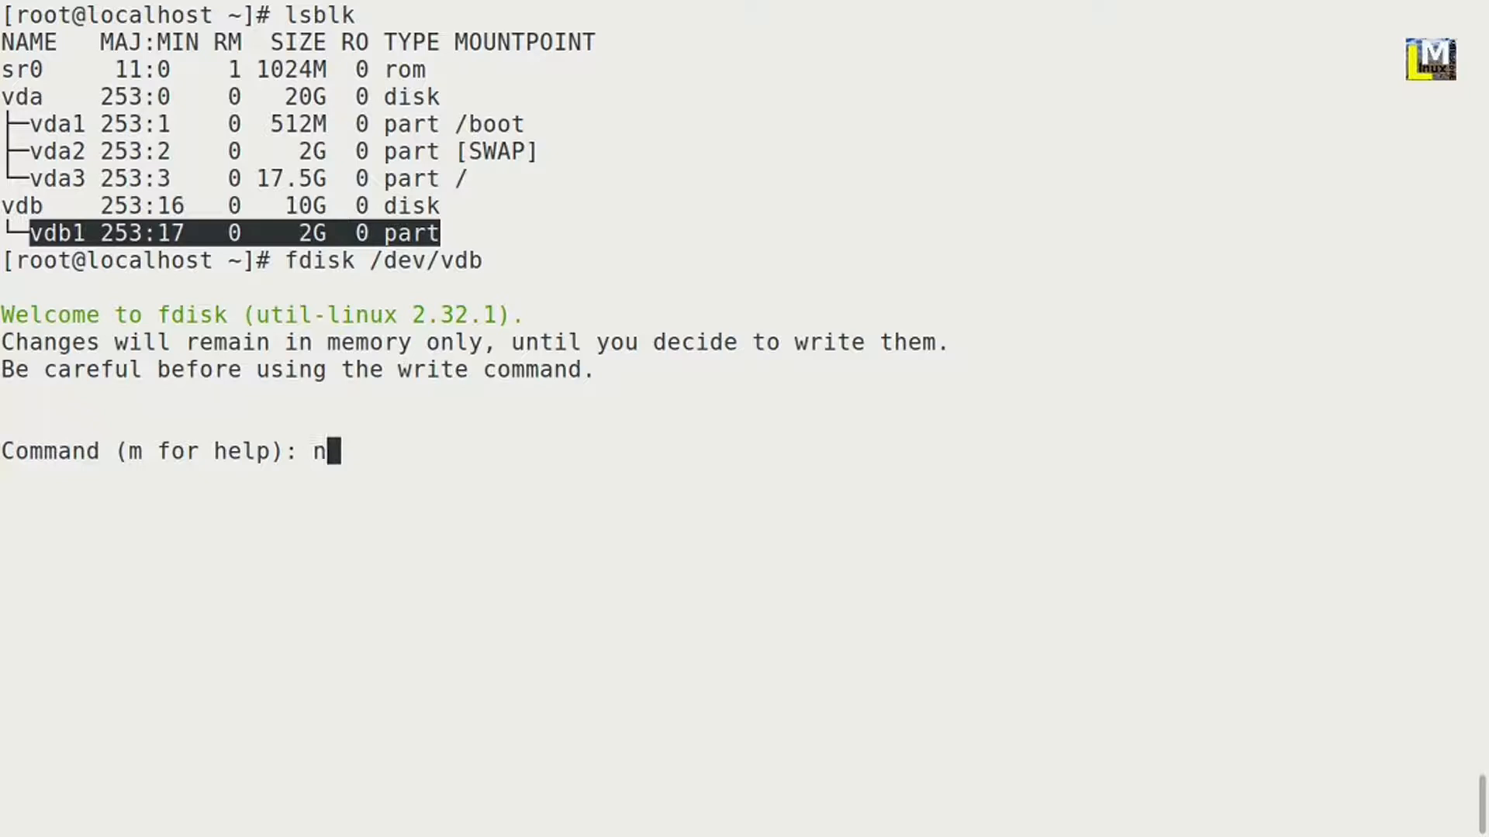
pyautogui.press('Return')
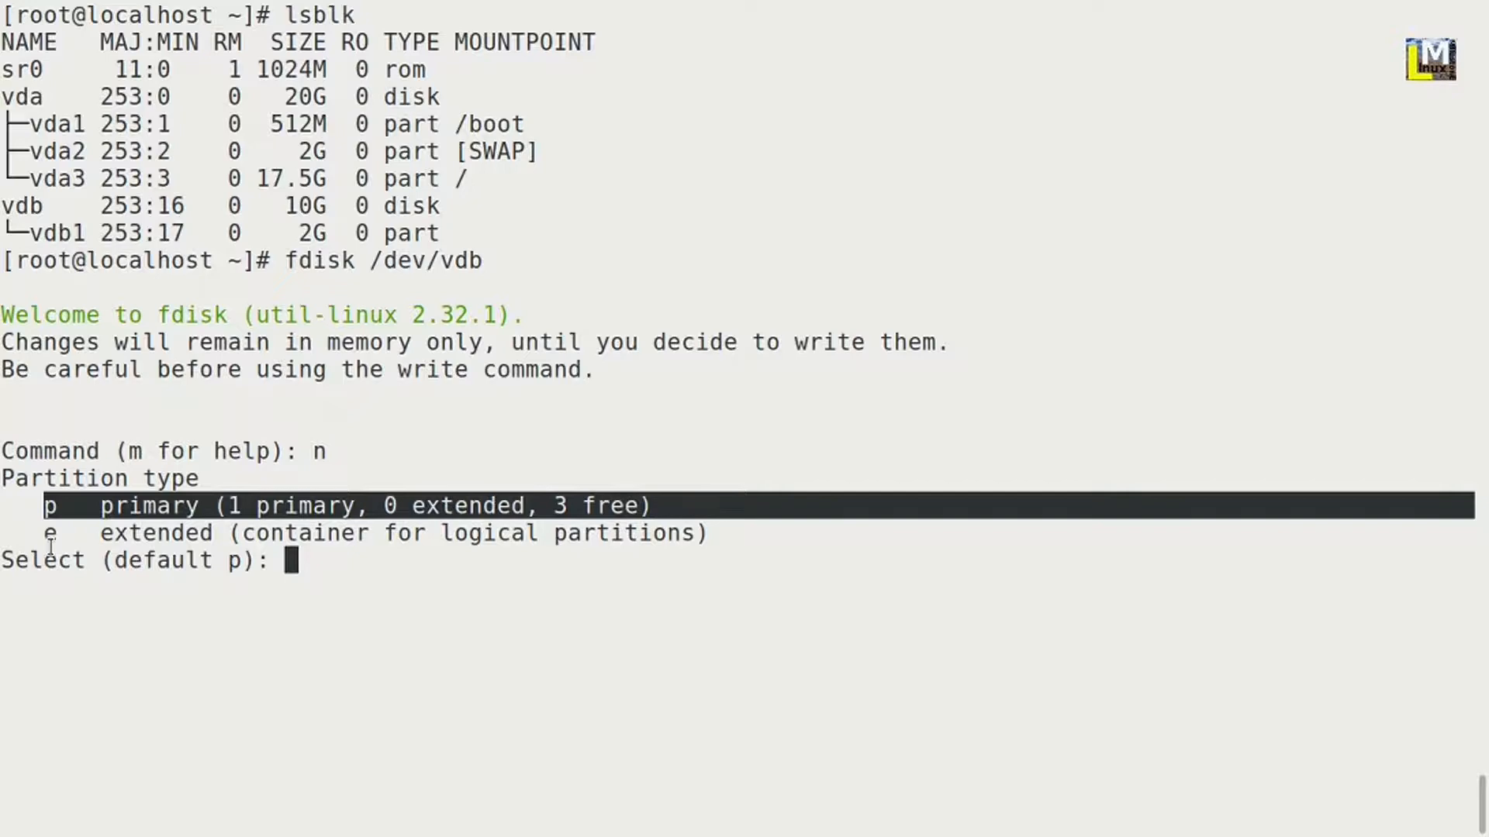
pyautogui.moveTo(171, 531)
pyautogui.write('p')
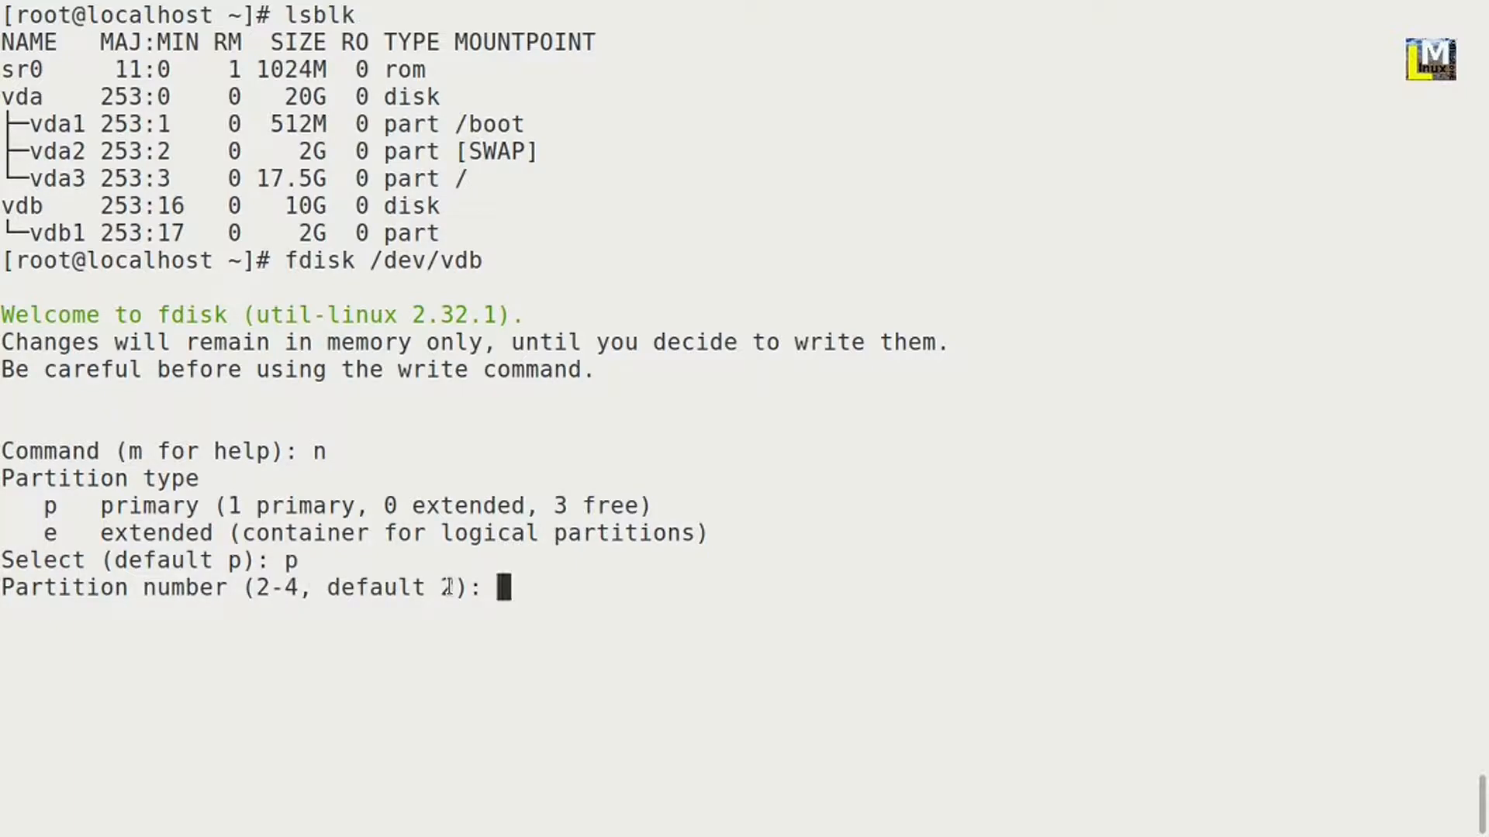
pyautogui.press('Return')
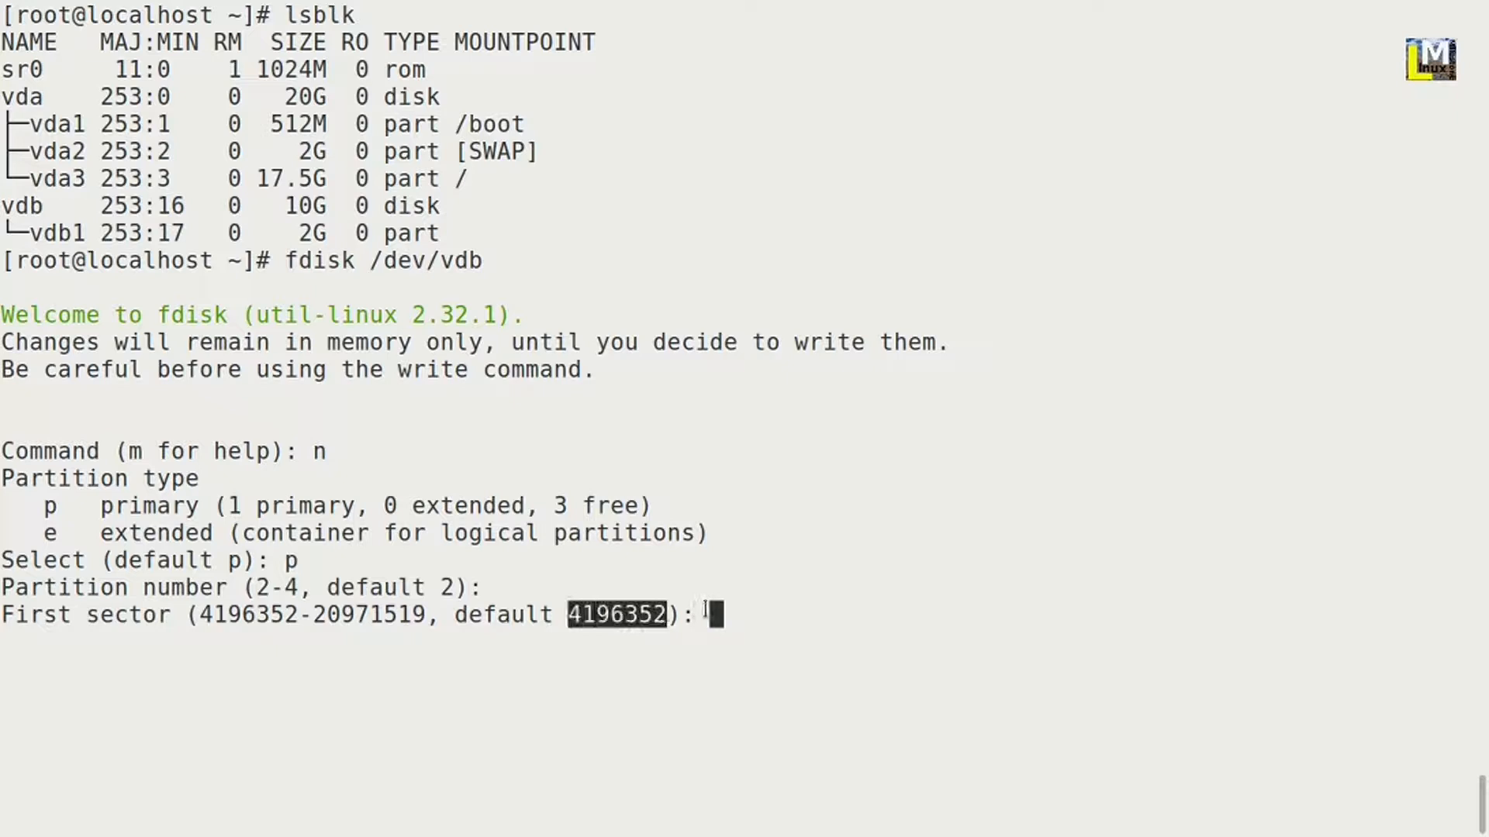
pyautogui.press('Return')
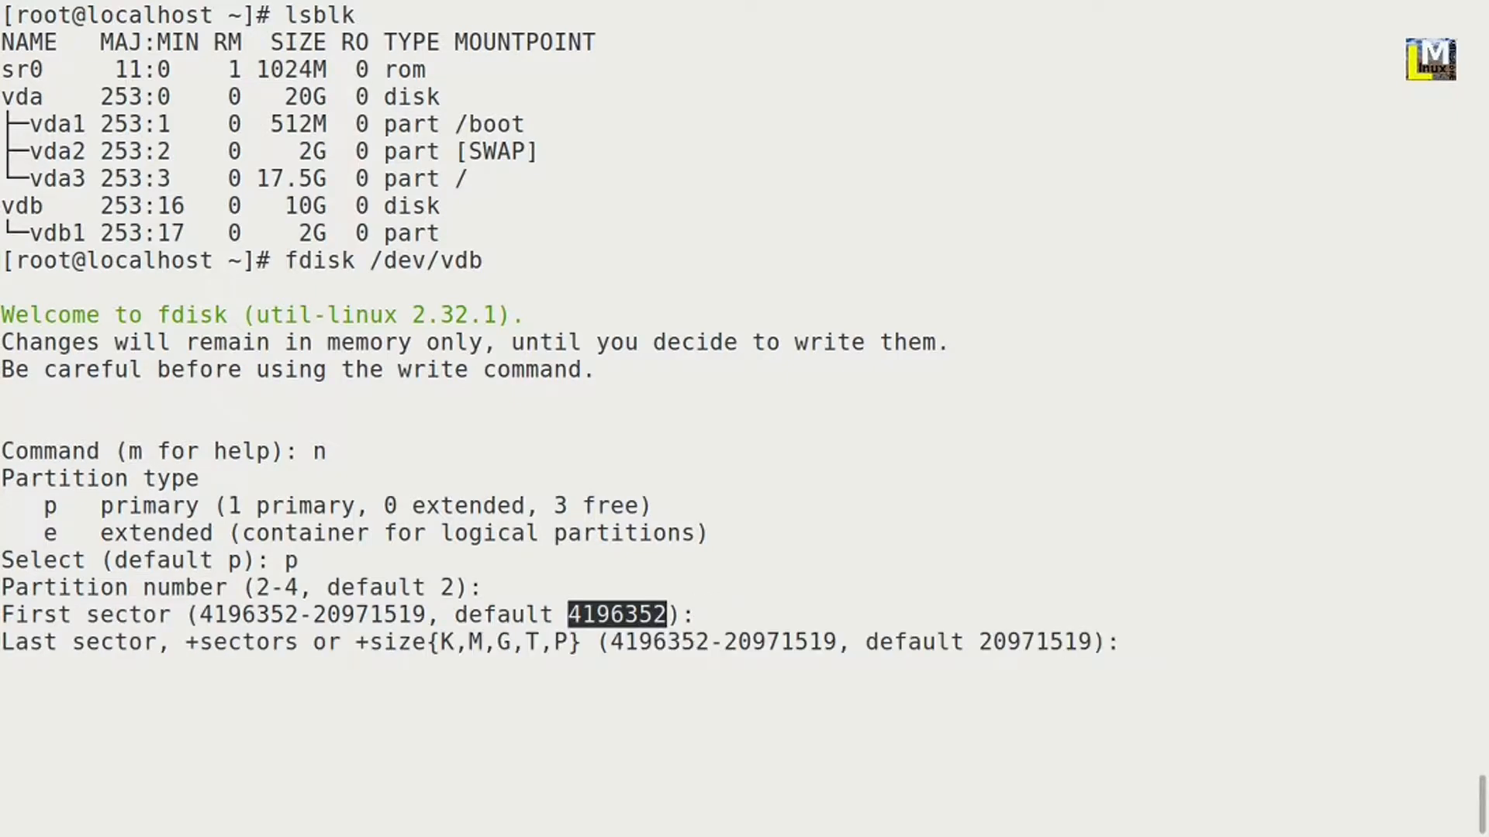
pyautogui.press('Return')
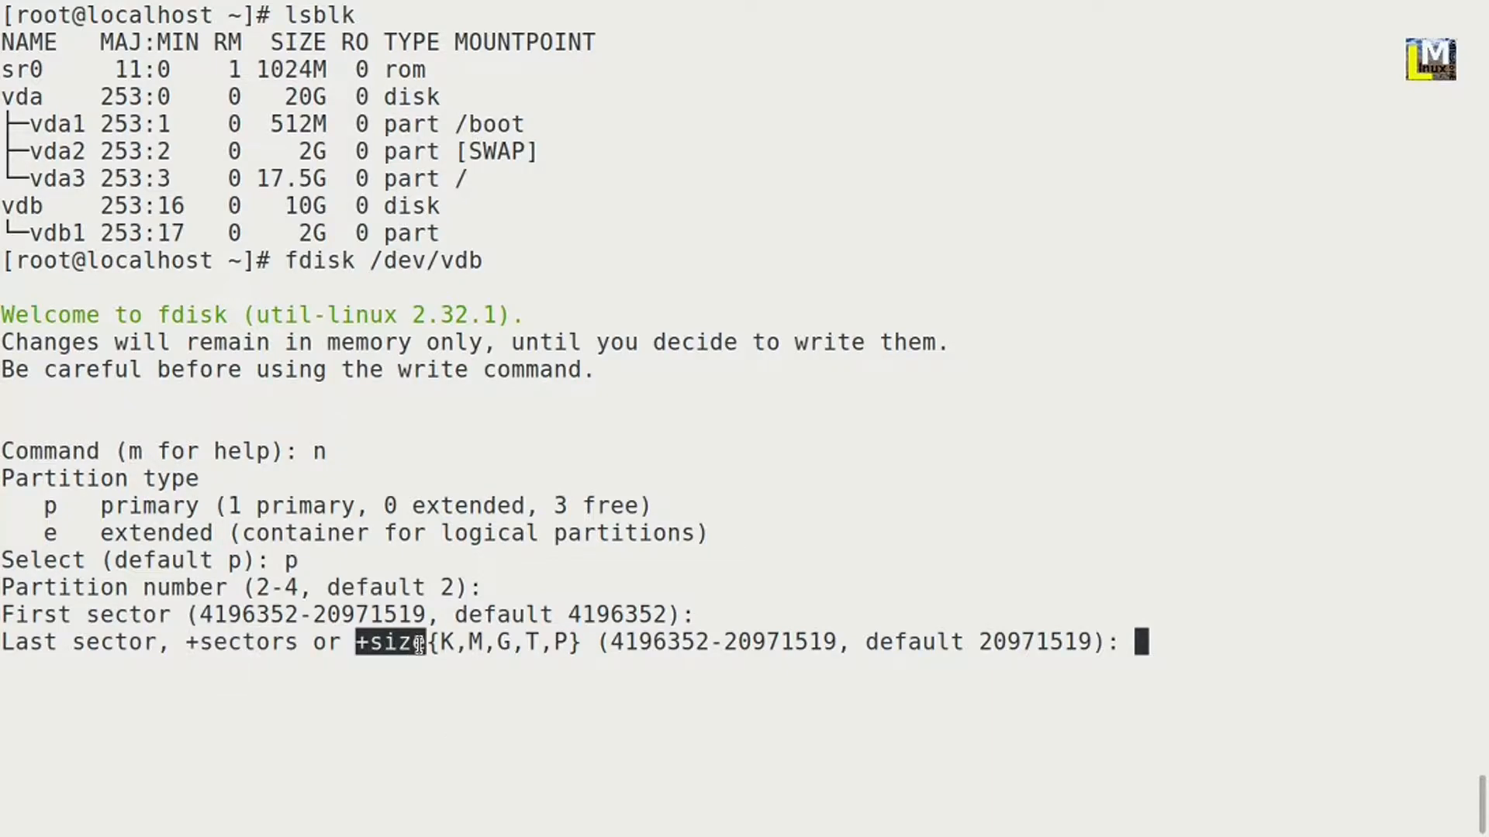
pyautogui.moveTo(439, 704)
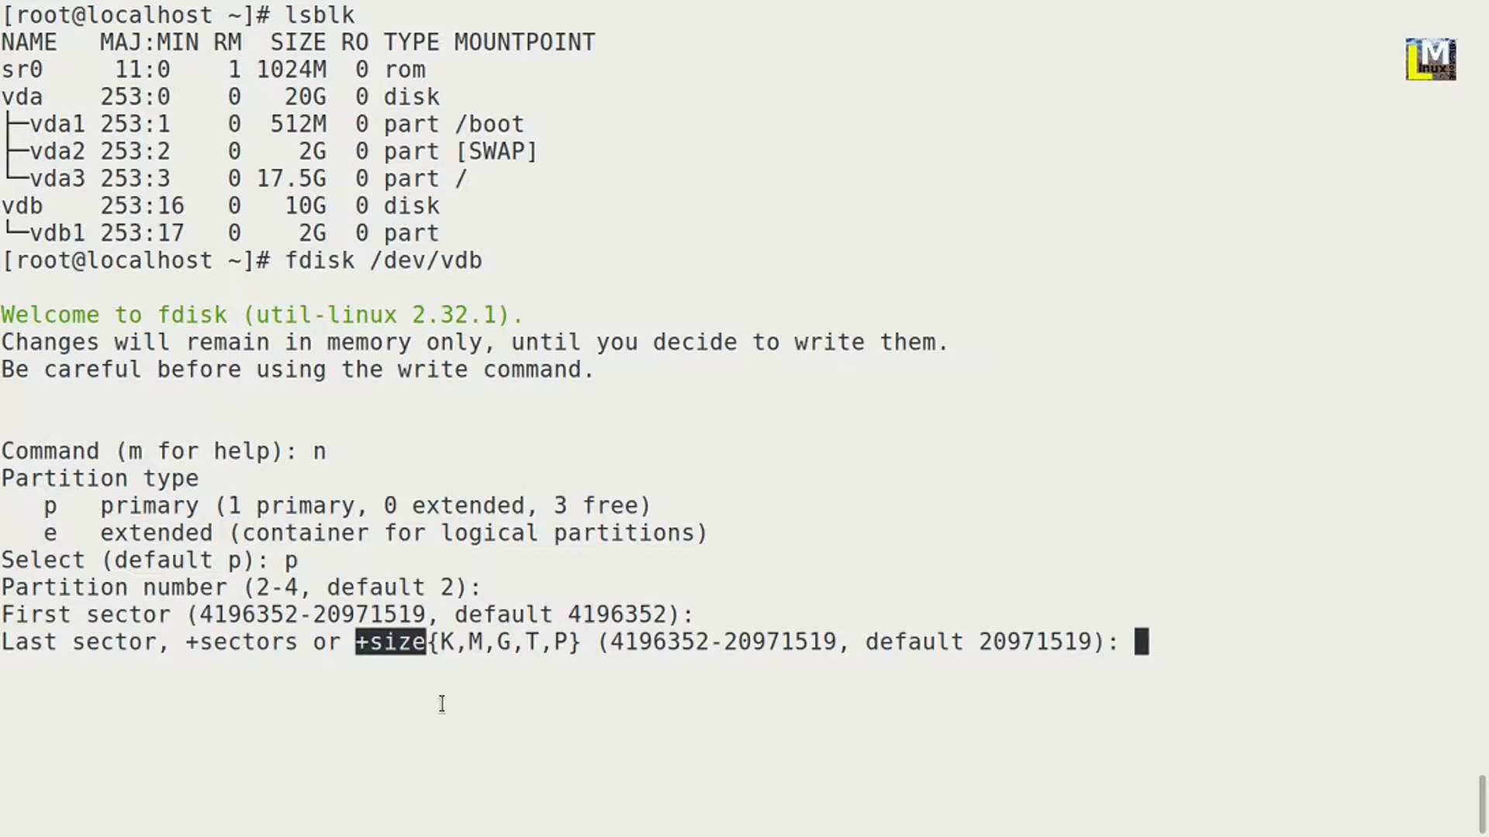
pyautogui.moveTo(1149, 642)
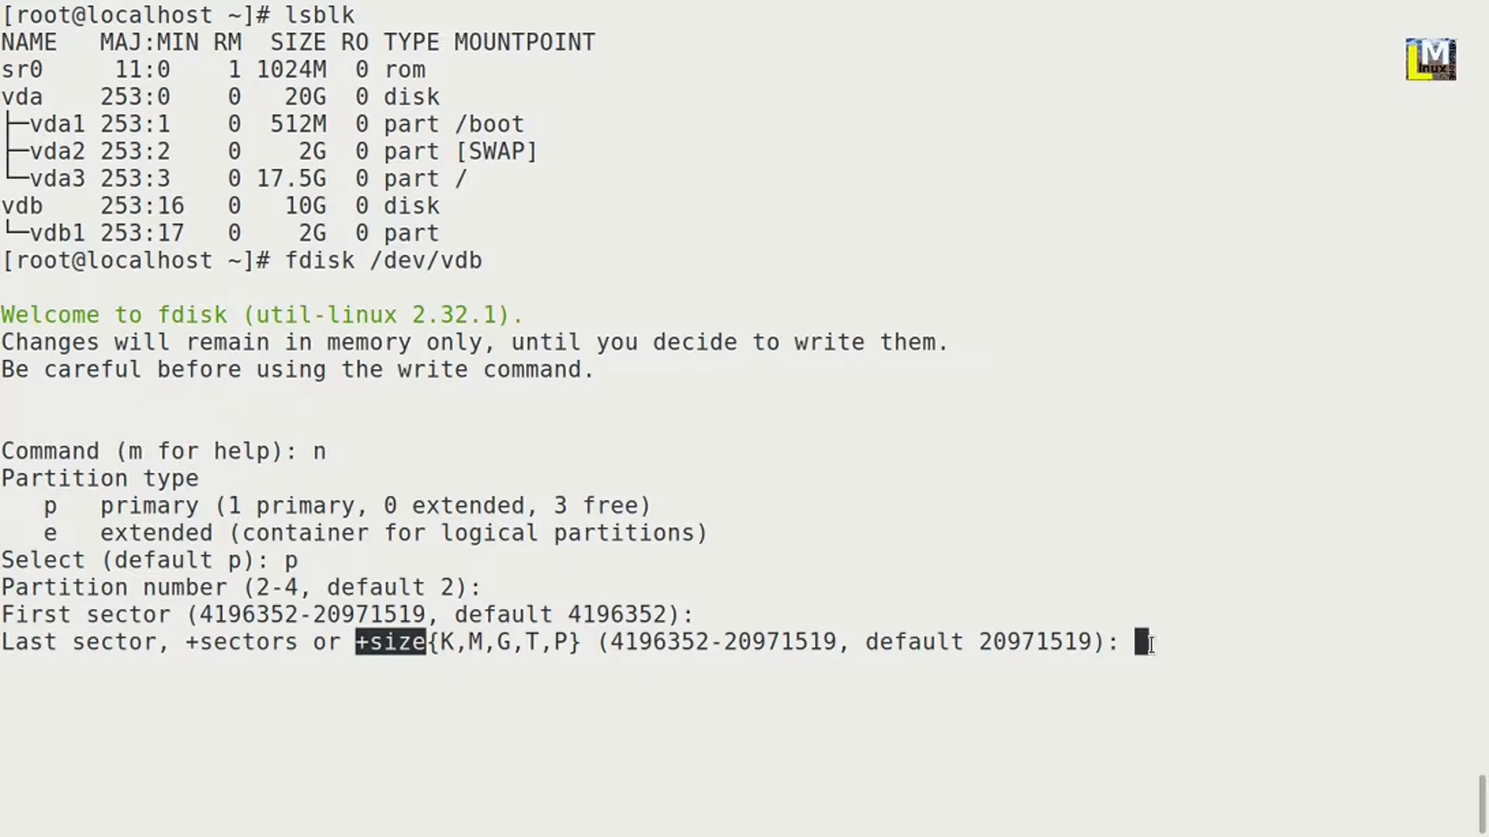
# Give partition 2 a +2G last sector, note its Linux type, and queue the w command
pyautogui.write('+')
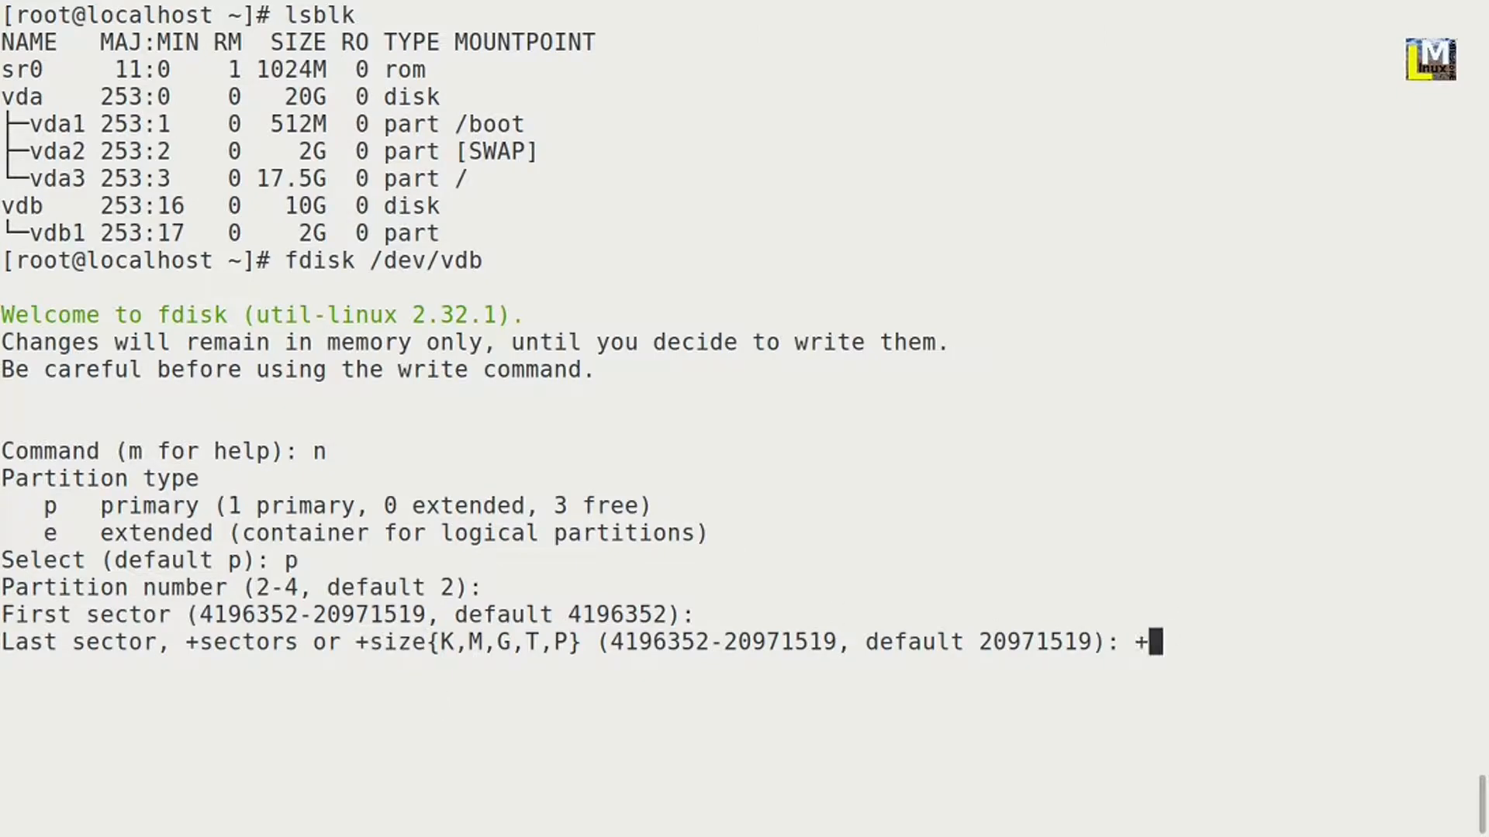
pyautogui.write('2G')
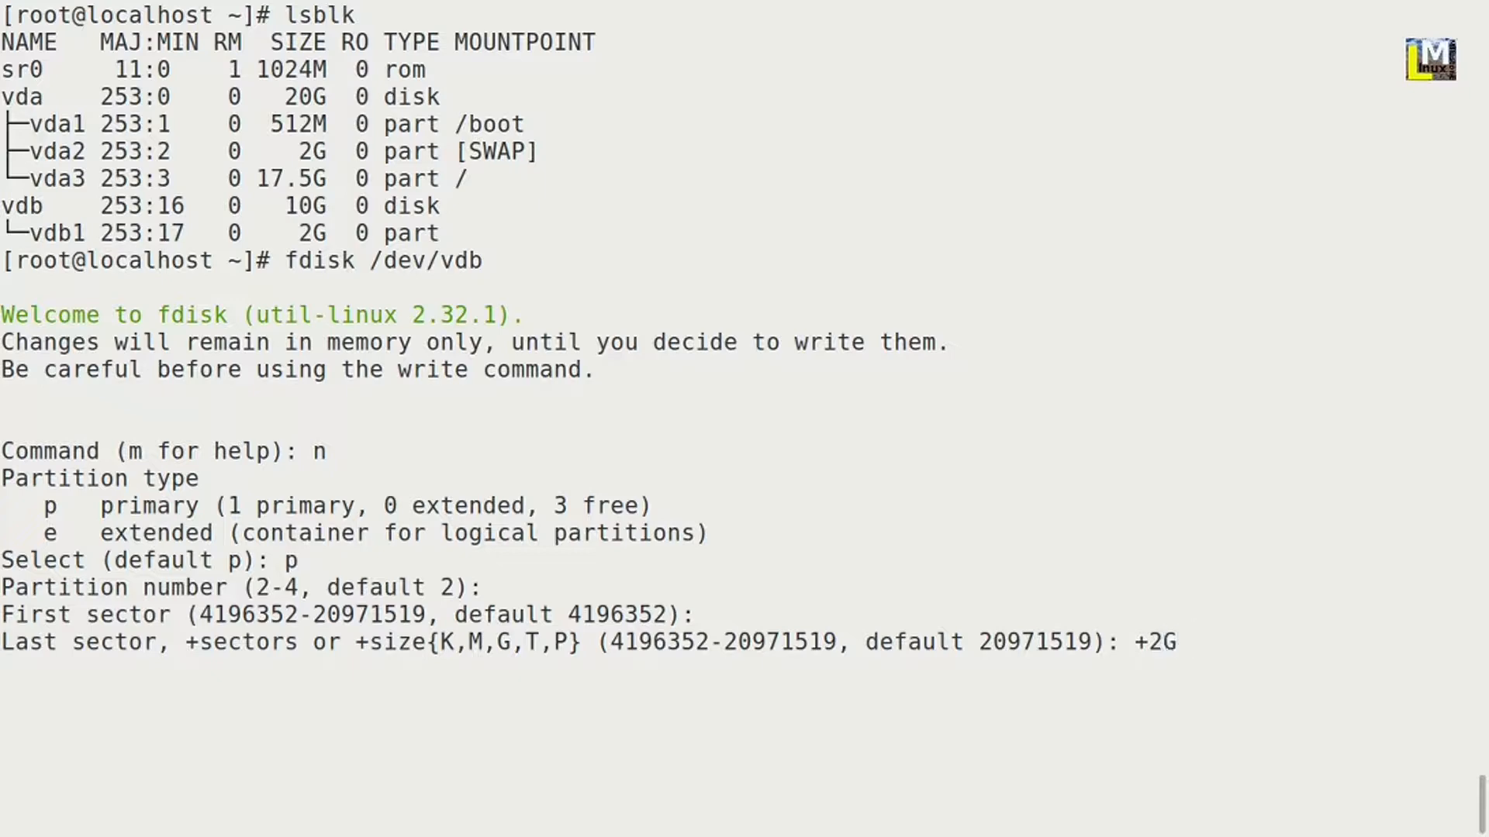
pyautogui.press('Return')
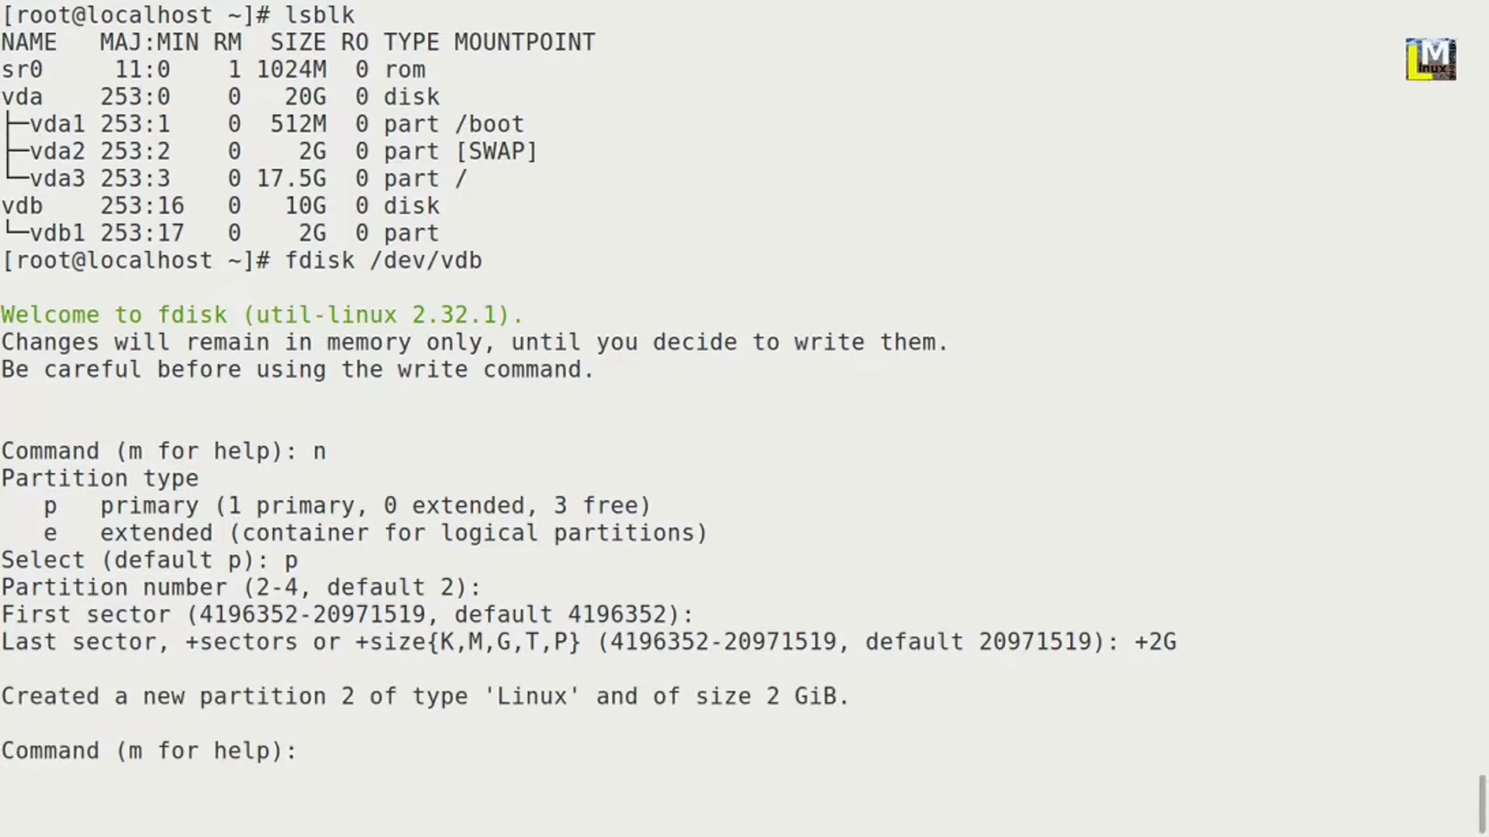
pyautogui.doubleClick(532, 696)
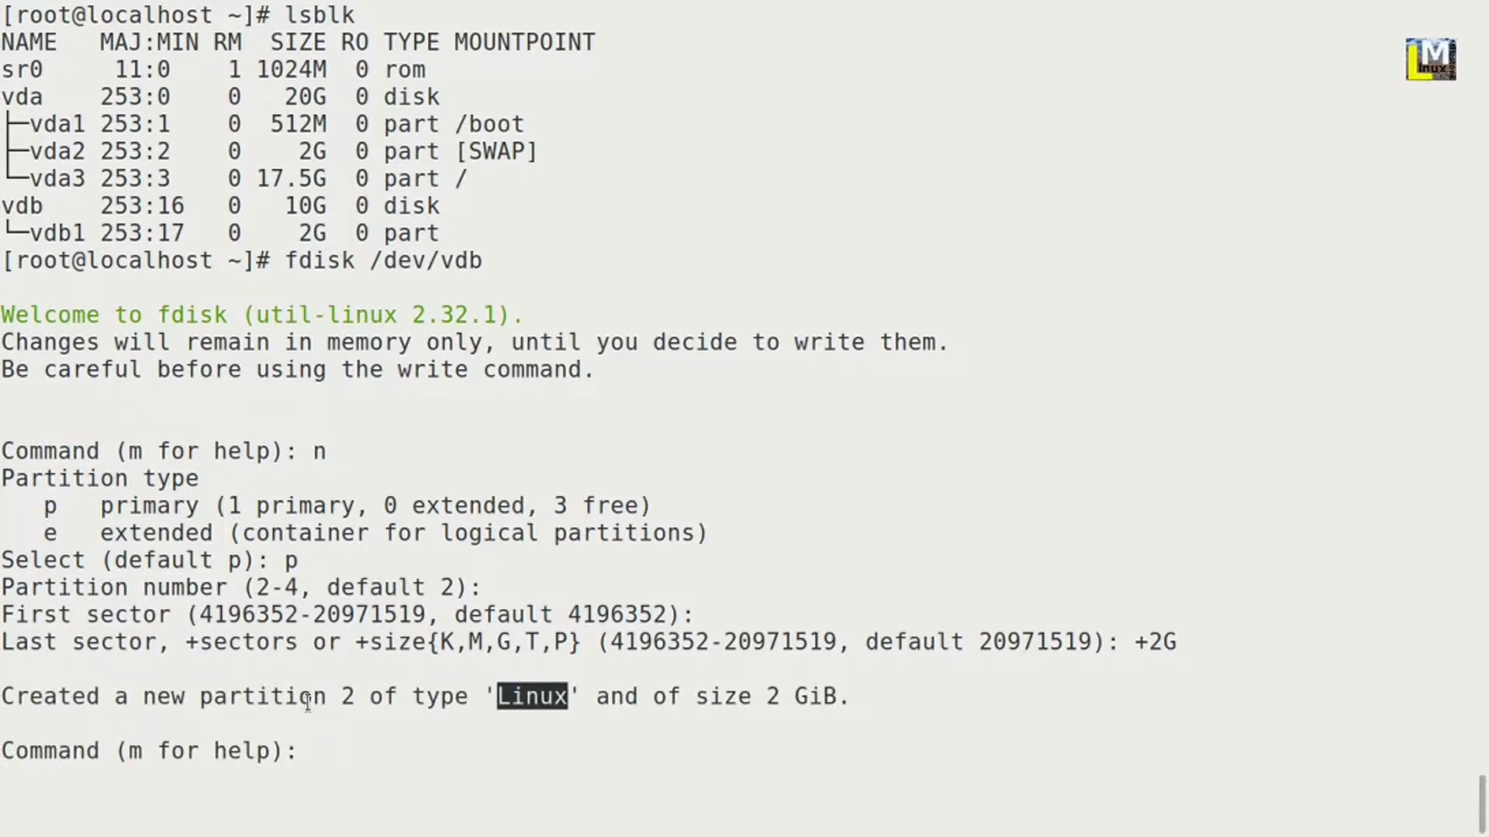
pyautogui.write('w')
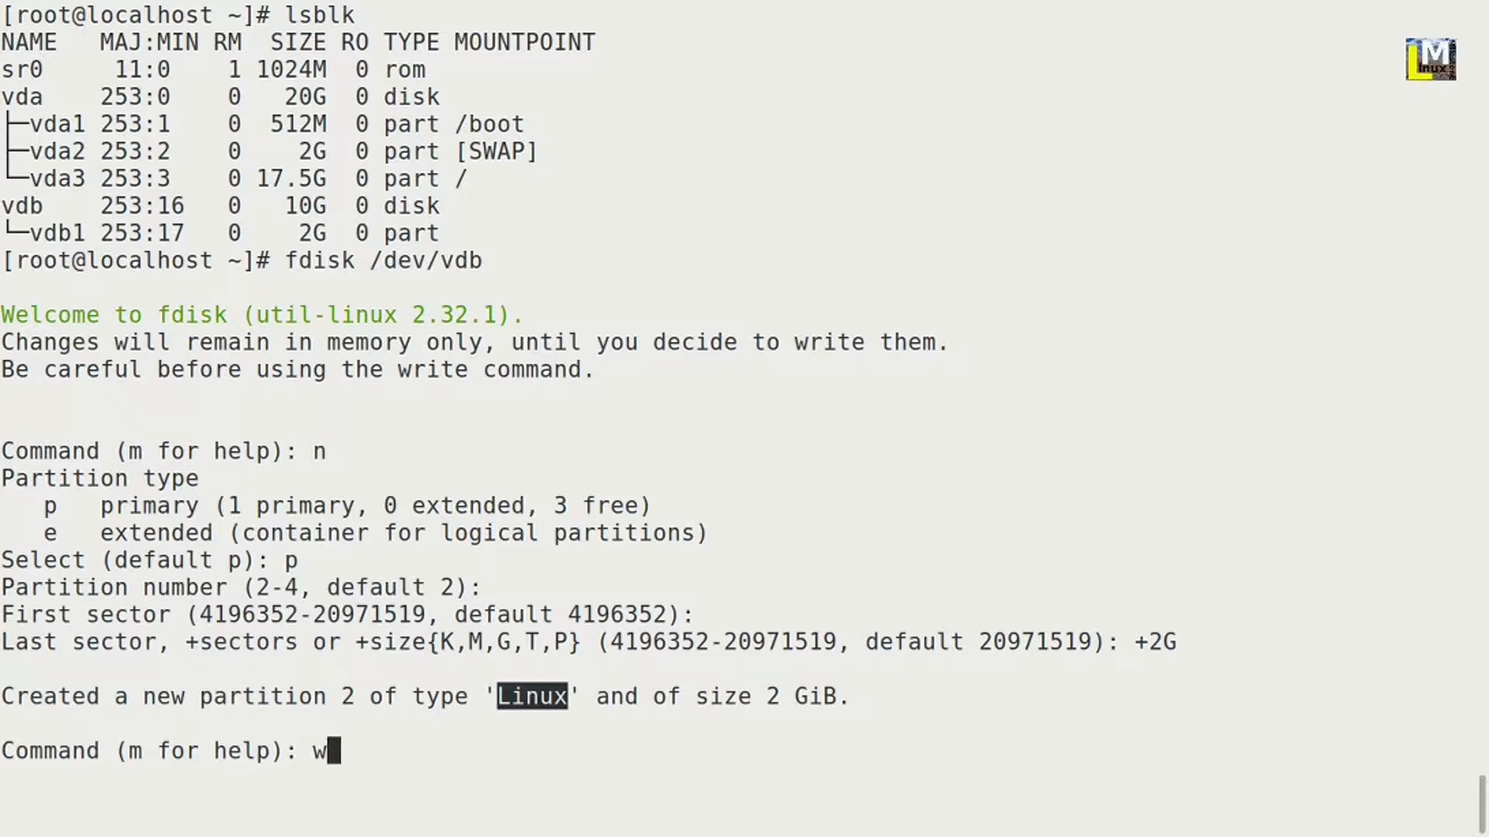
# Write the partition table to disk and list block devices with lsblk
pyautogui.press('Return')
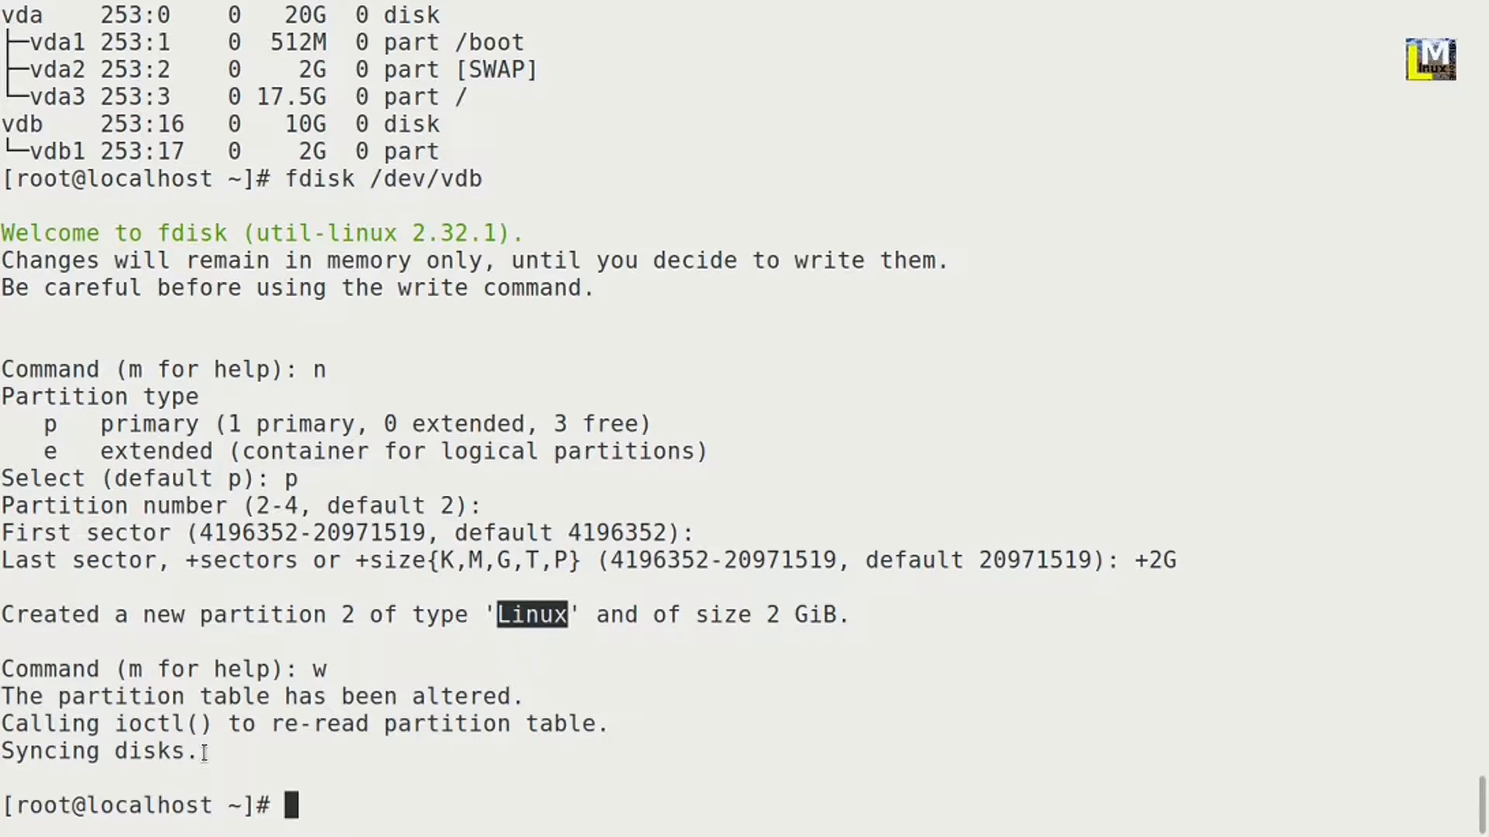
pyautogui.write('lsblk')
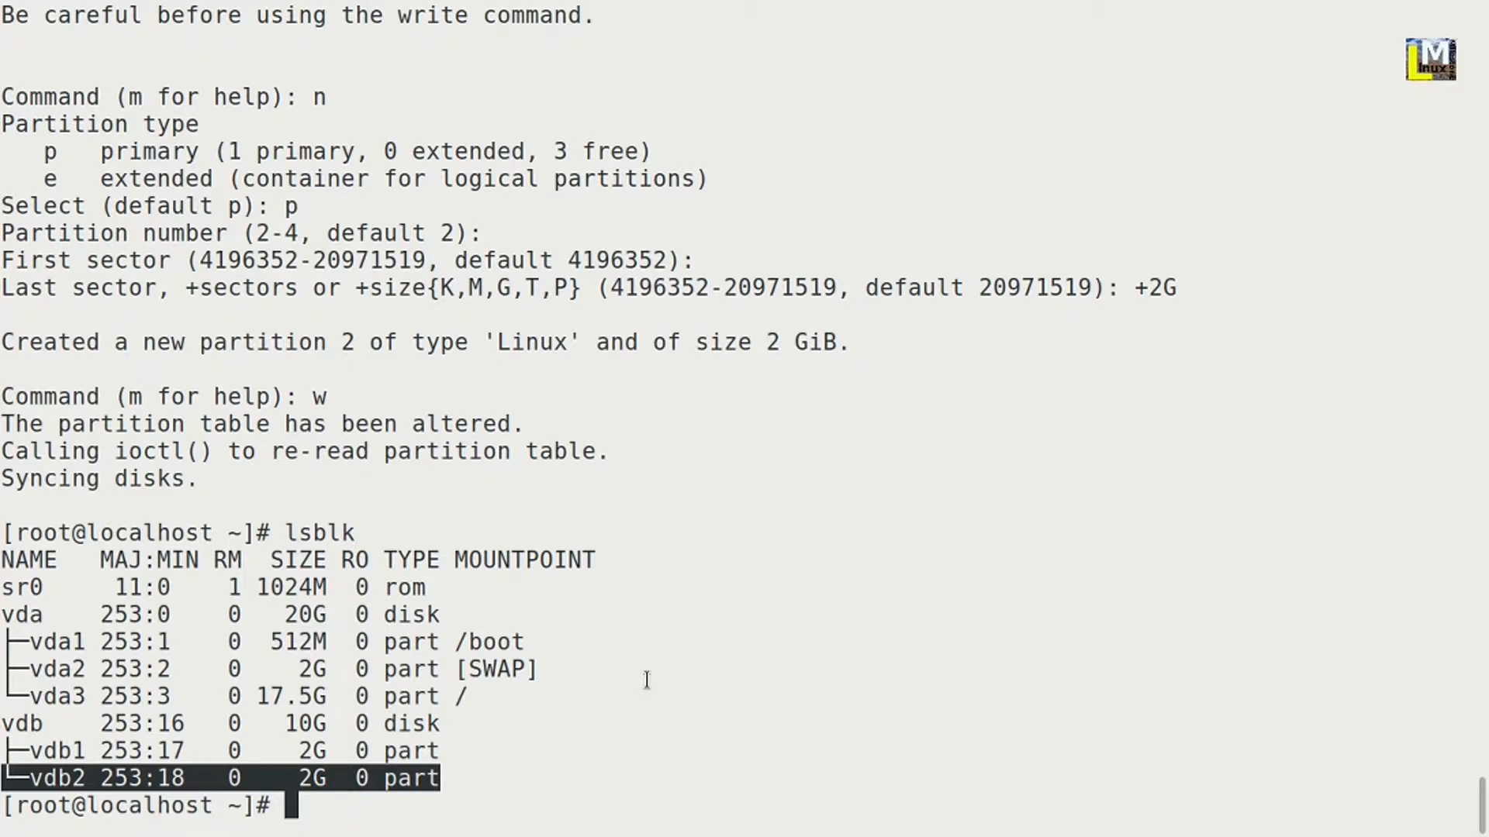
# Run blkid showing vdb2 has only a PARTUUID, then begin the mkfs command
pyautogui.write('blki')
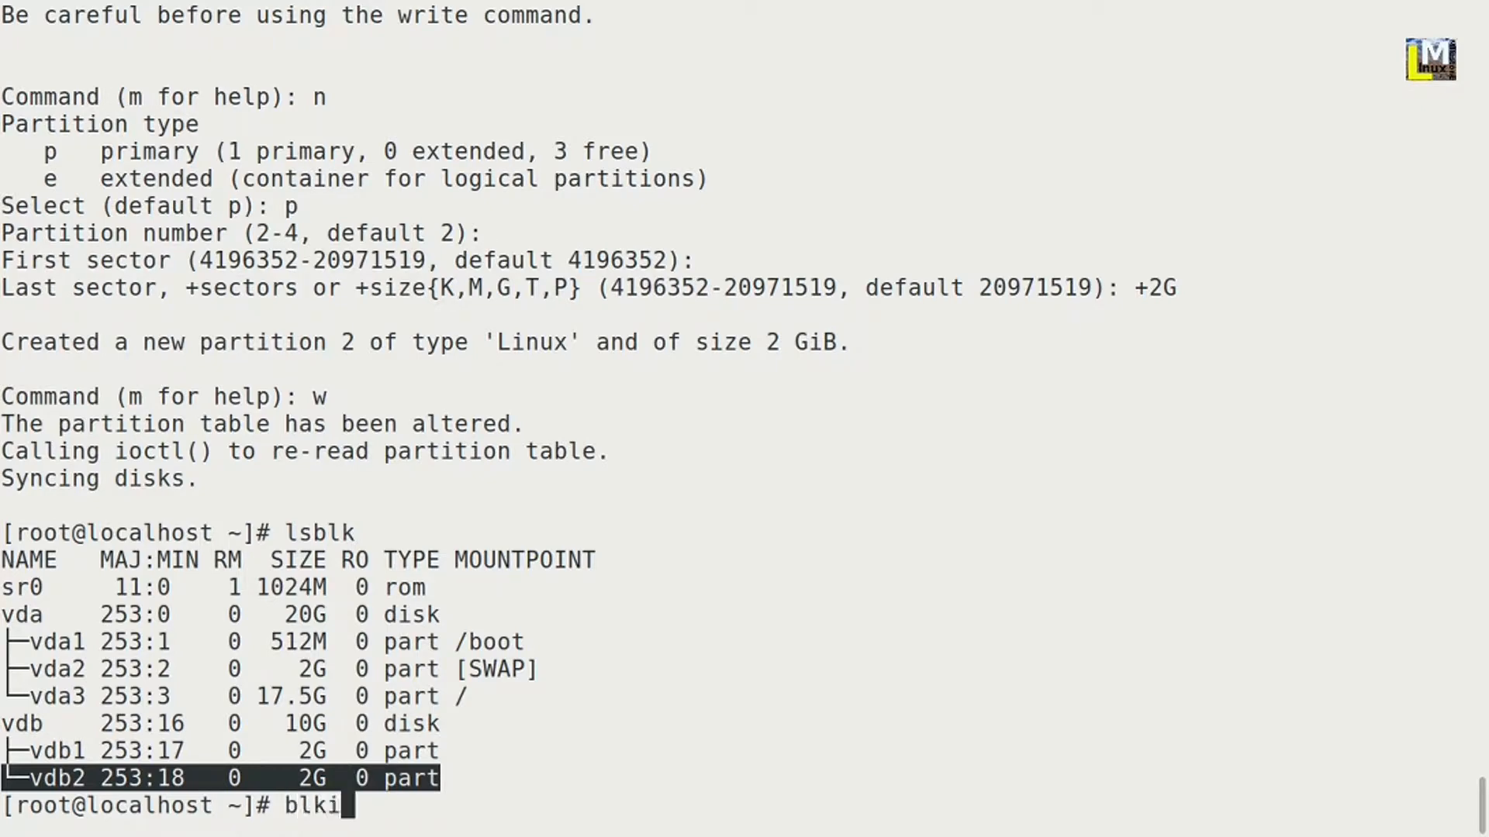
pyautogui.press('Return')
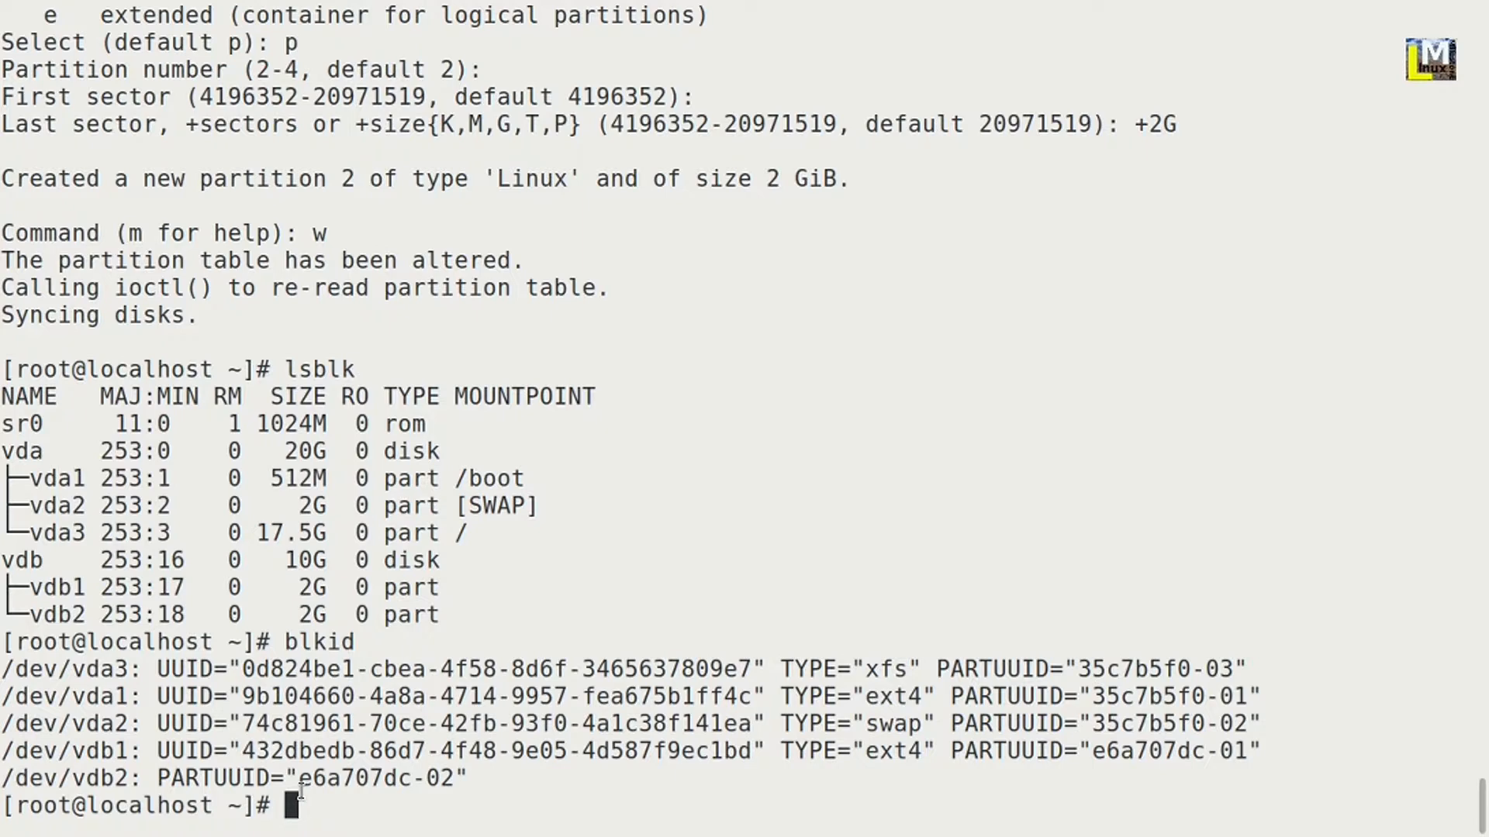
pyautogui.write('mkfs.ext4 /')
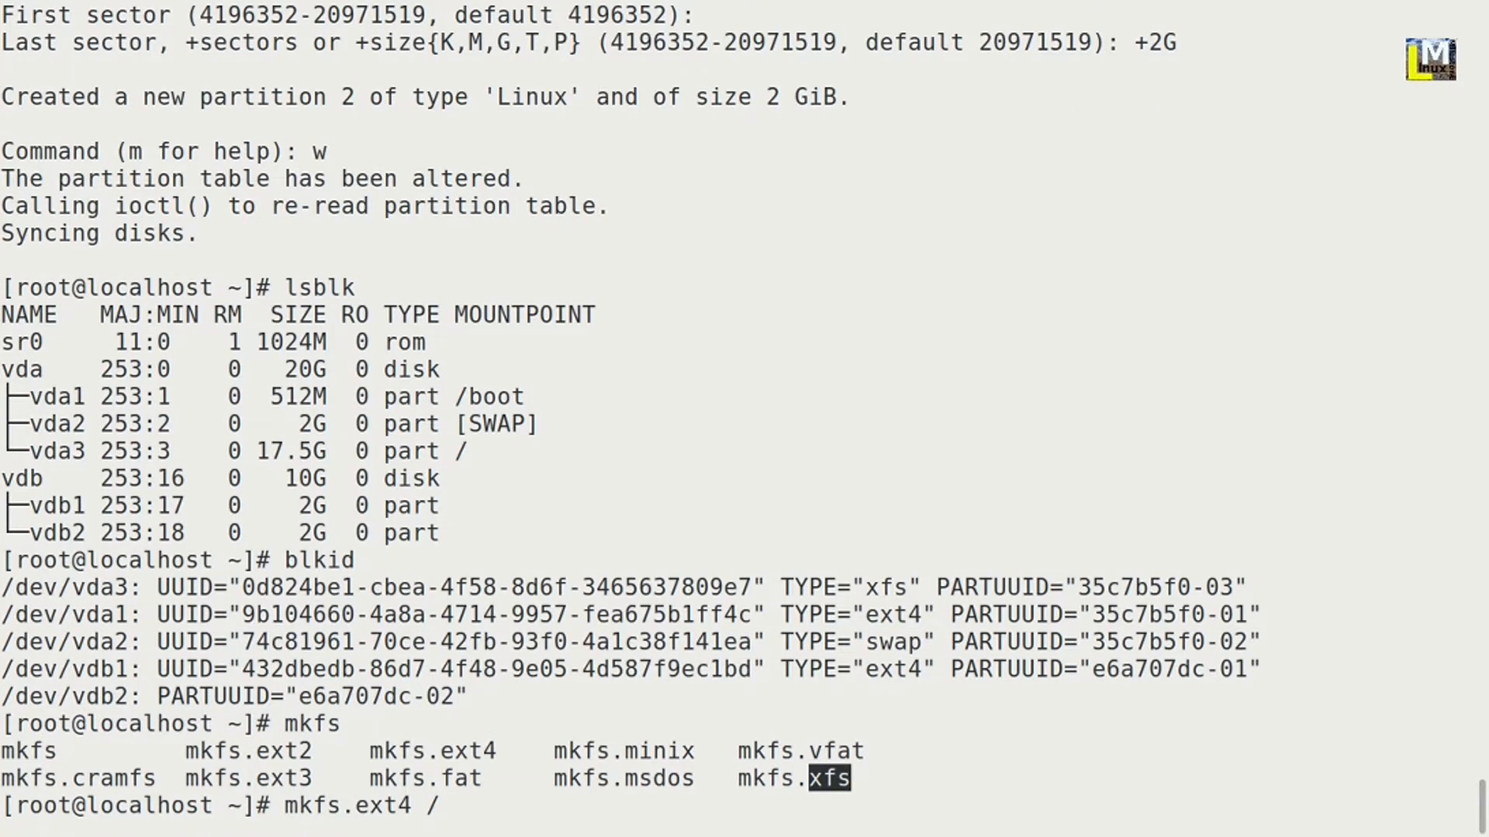
# Format /dev/vdb2 with an ext4 filesystem using mkfs.ext4
pyautogui.write('dev/s')
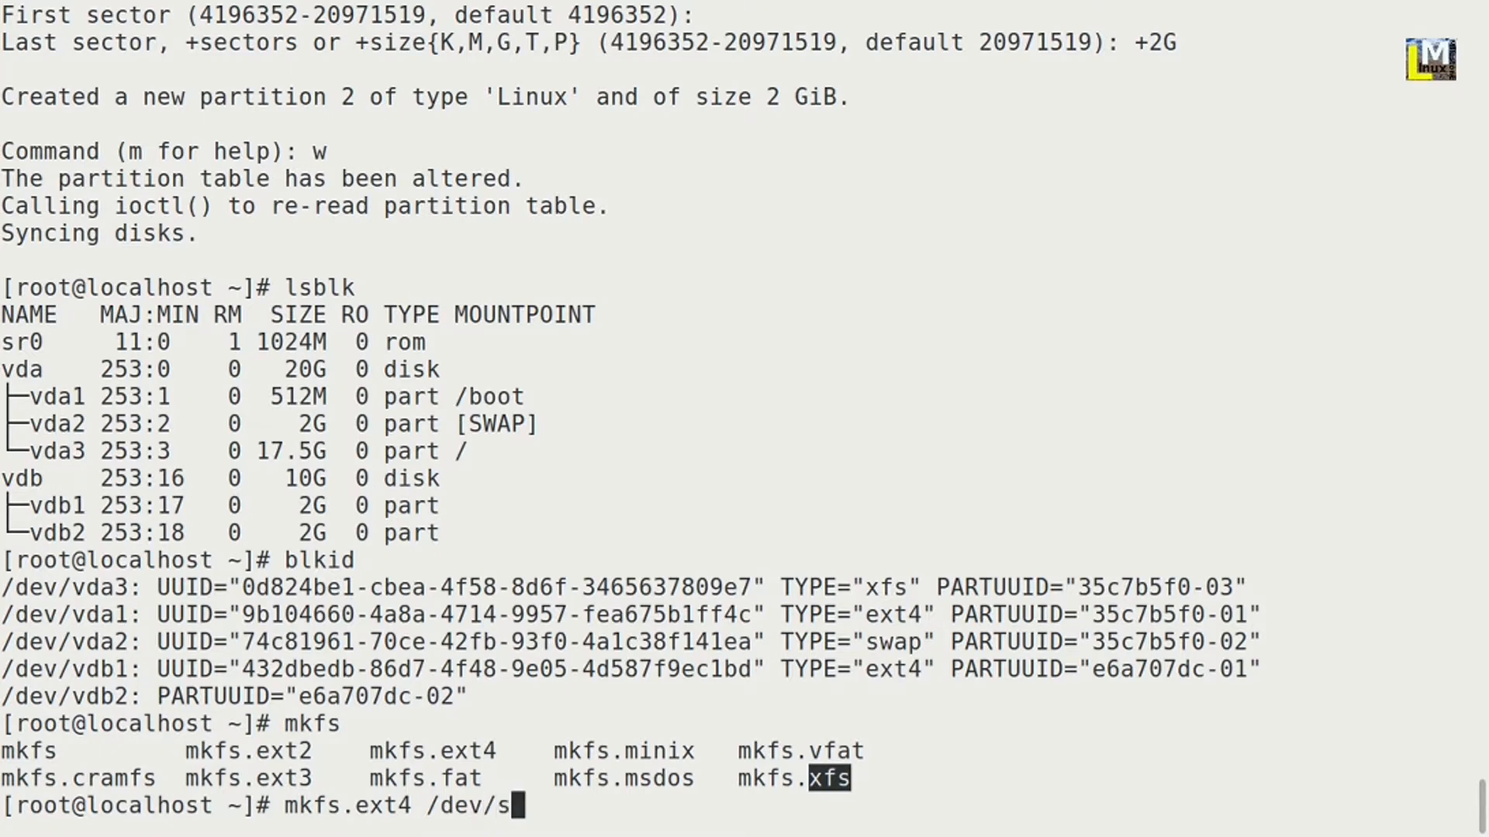
pyautogui.write('db')
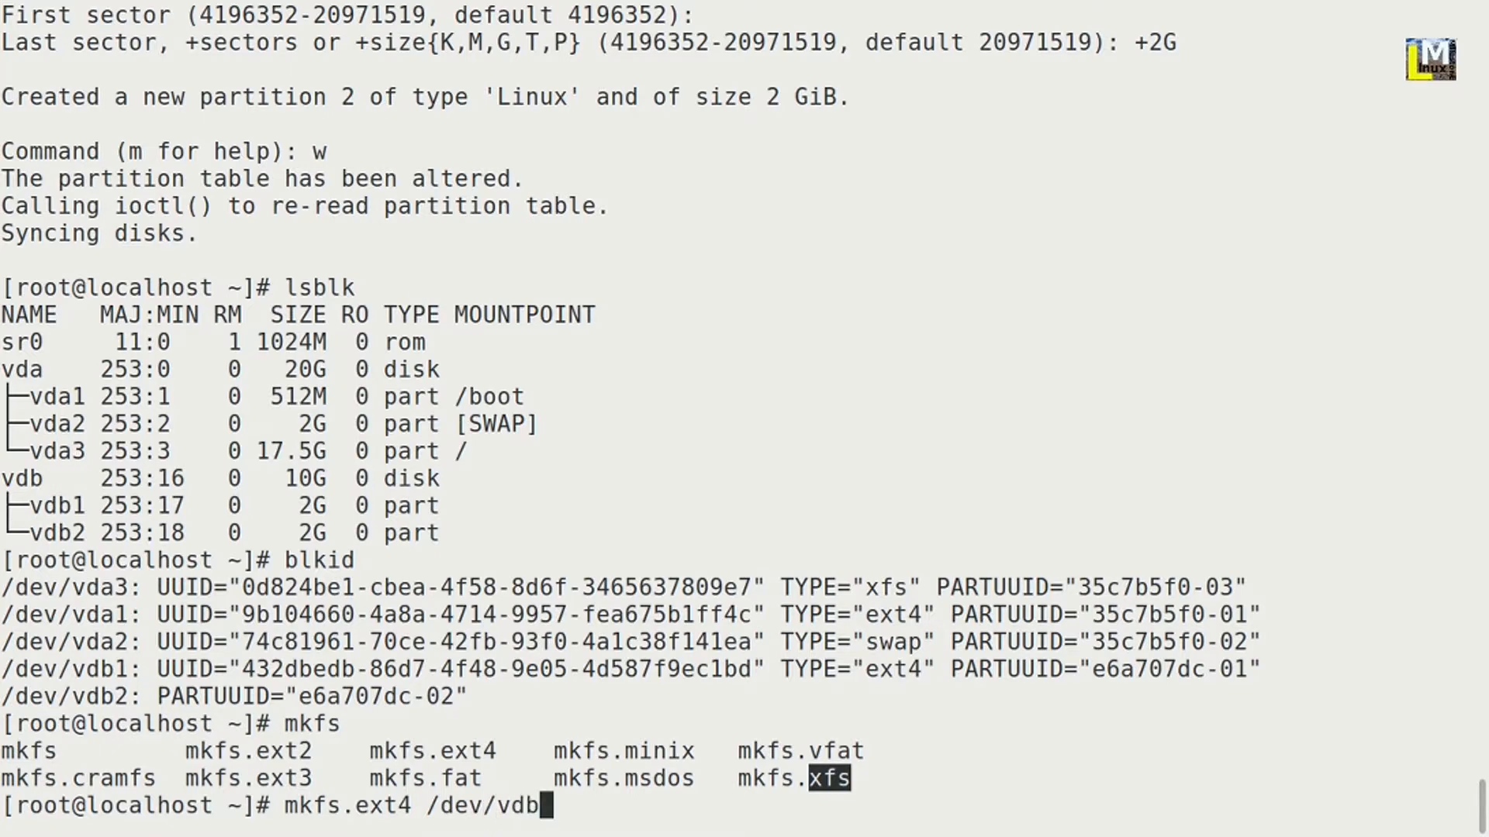
pyautogui.write('2')
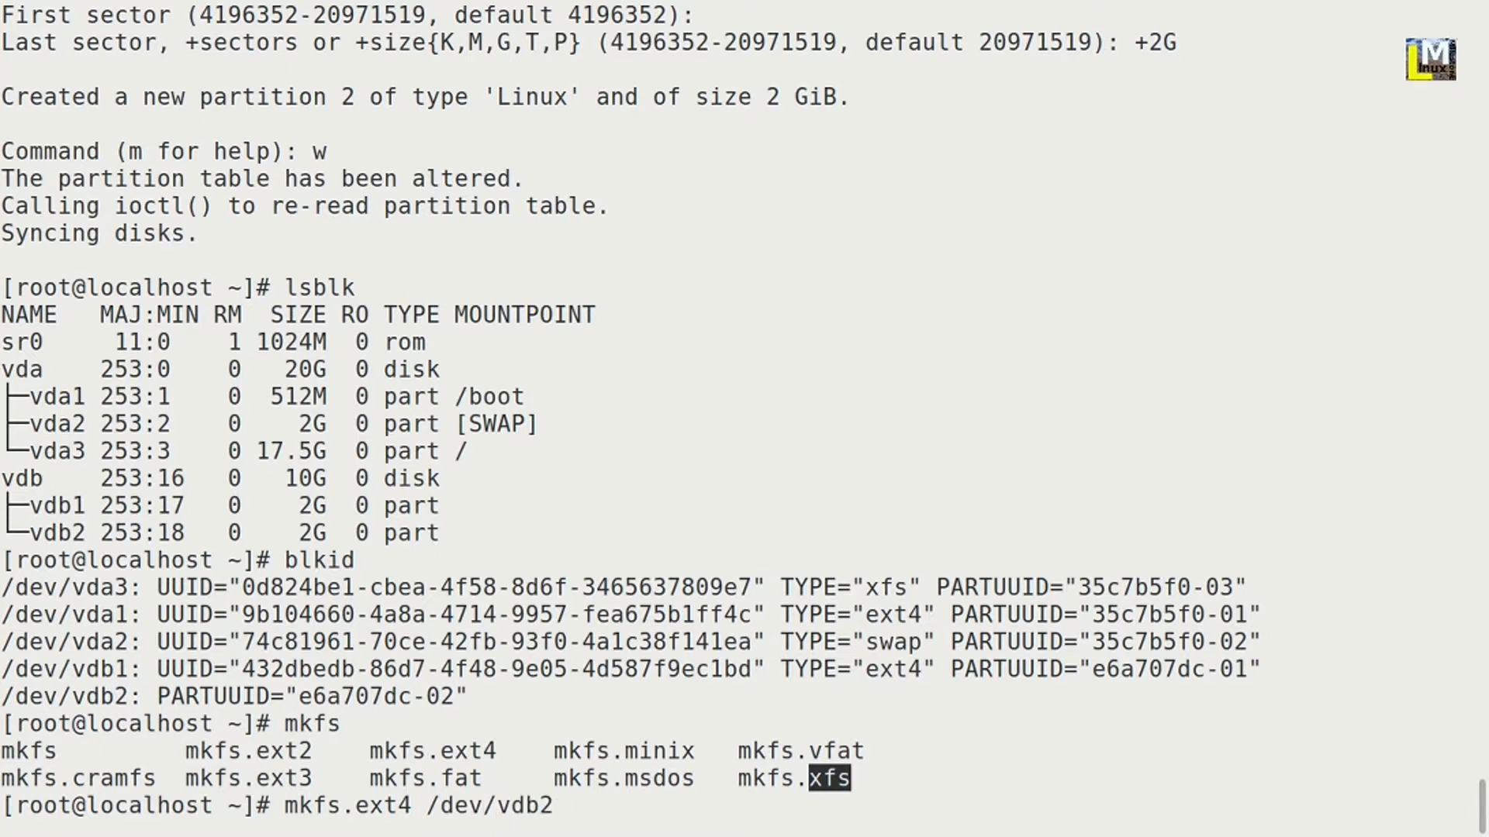
pyautogui.press('Return')
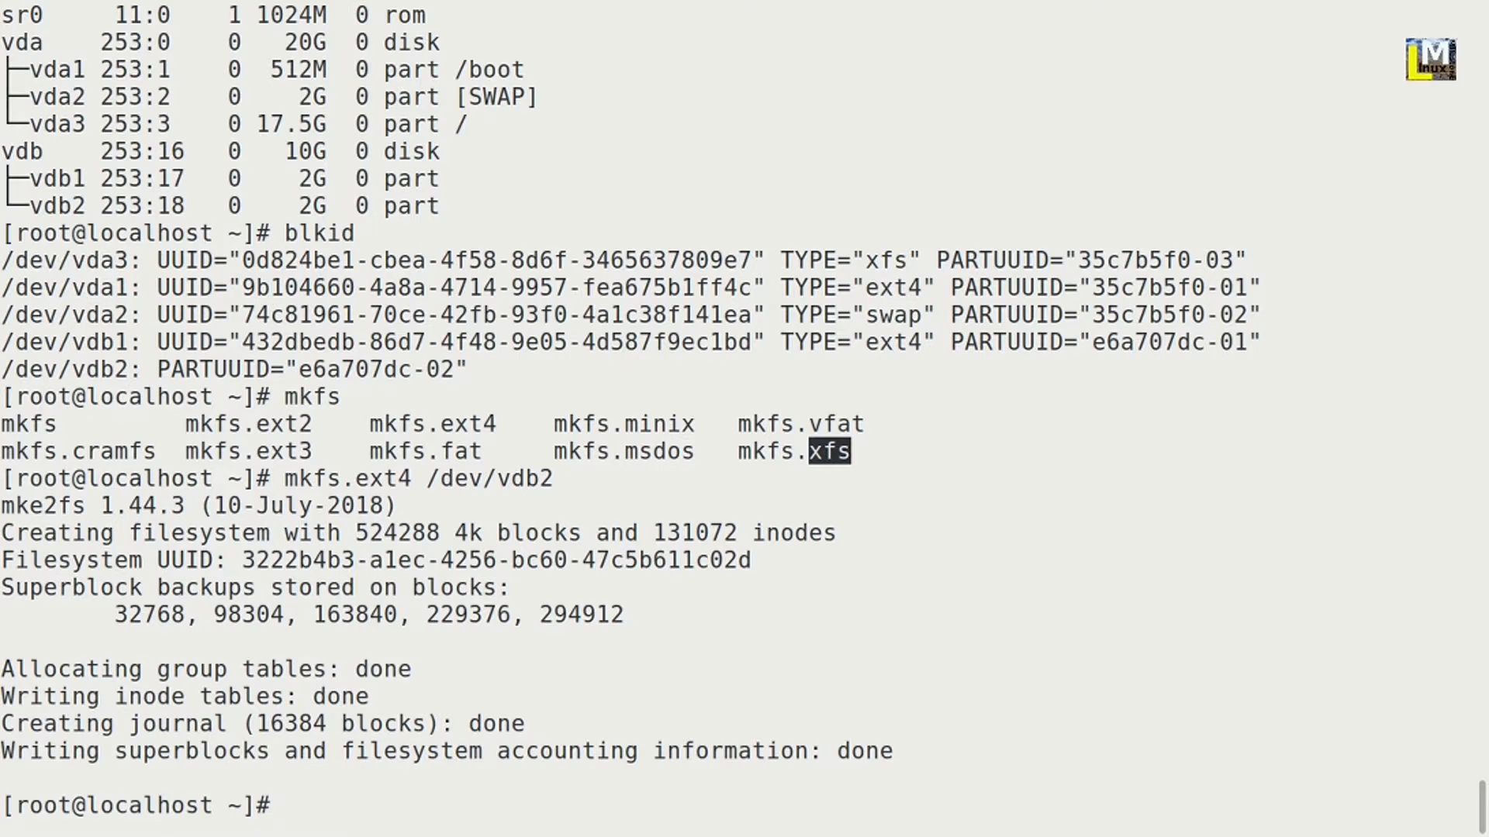
pyautogui.write('bli')
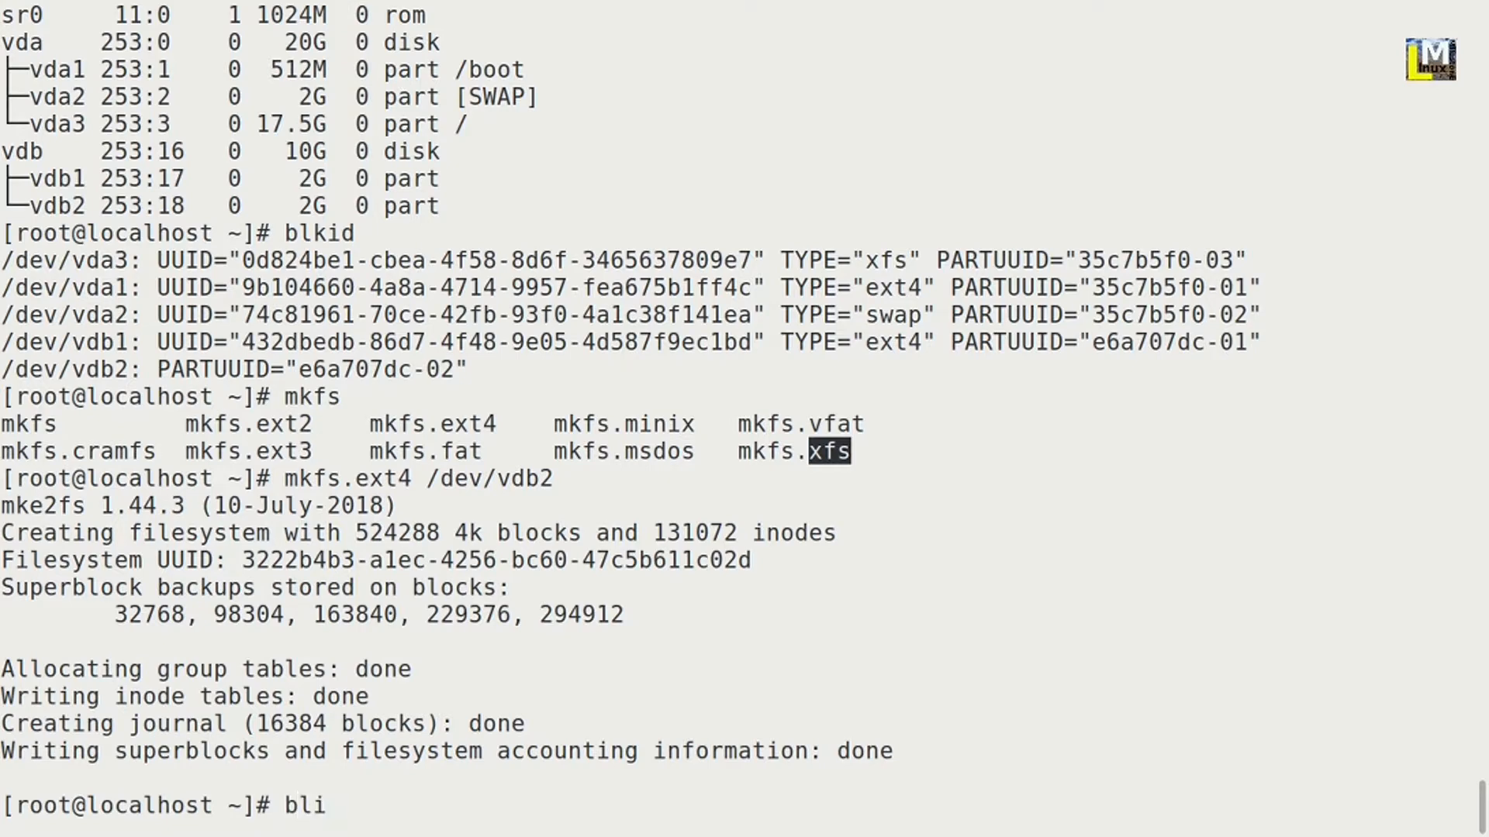
# Run blkid again and highlight /dev/vdb2's new UUID and TYPE="ext4"
pyautogui.press('BackSpace')
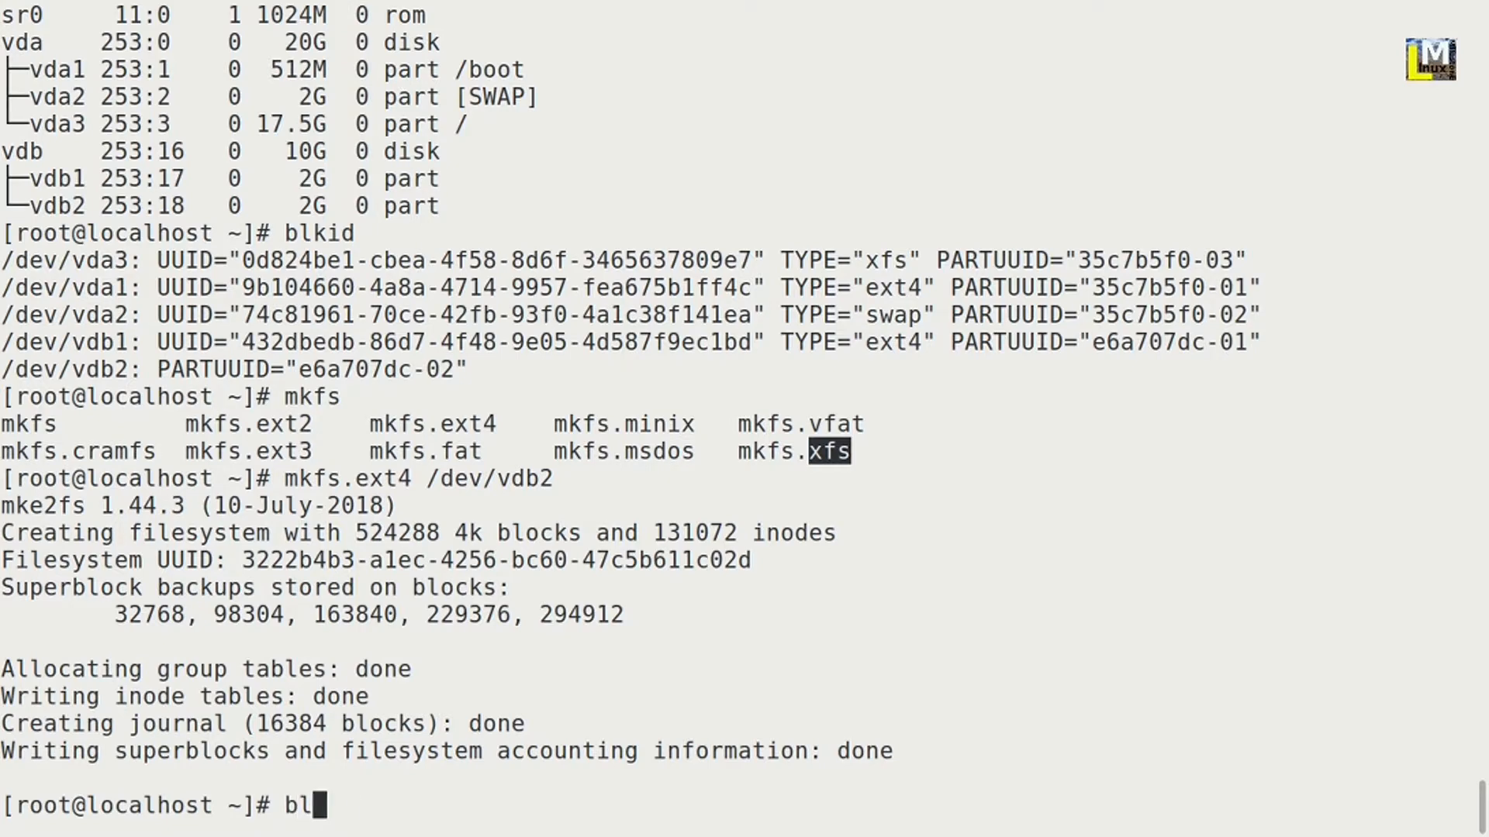
pyautogui.write('ki')
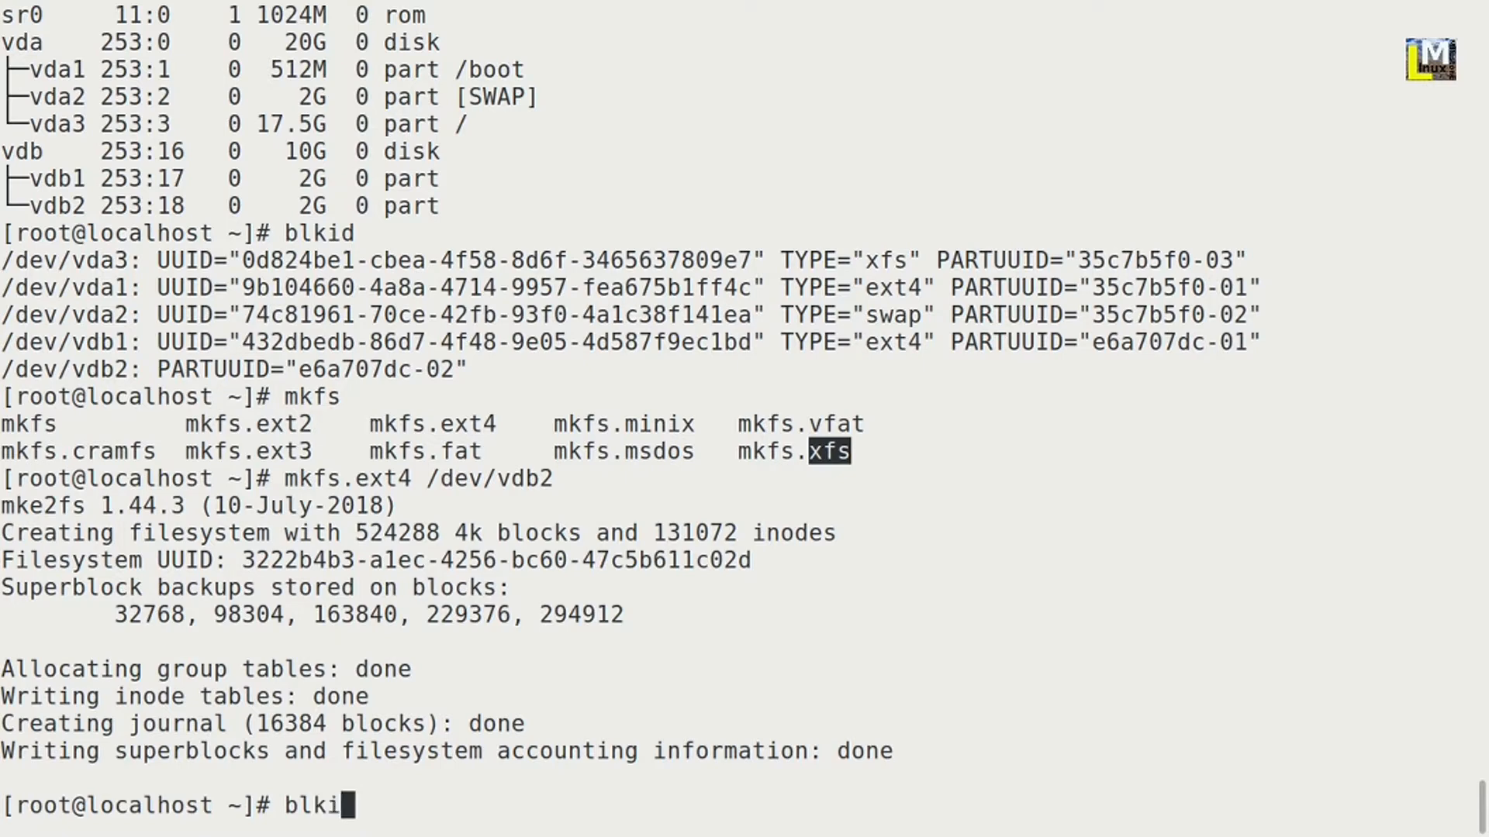
pyautogui.press('Return')
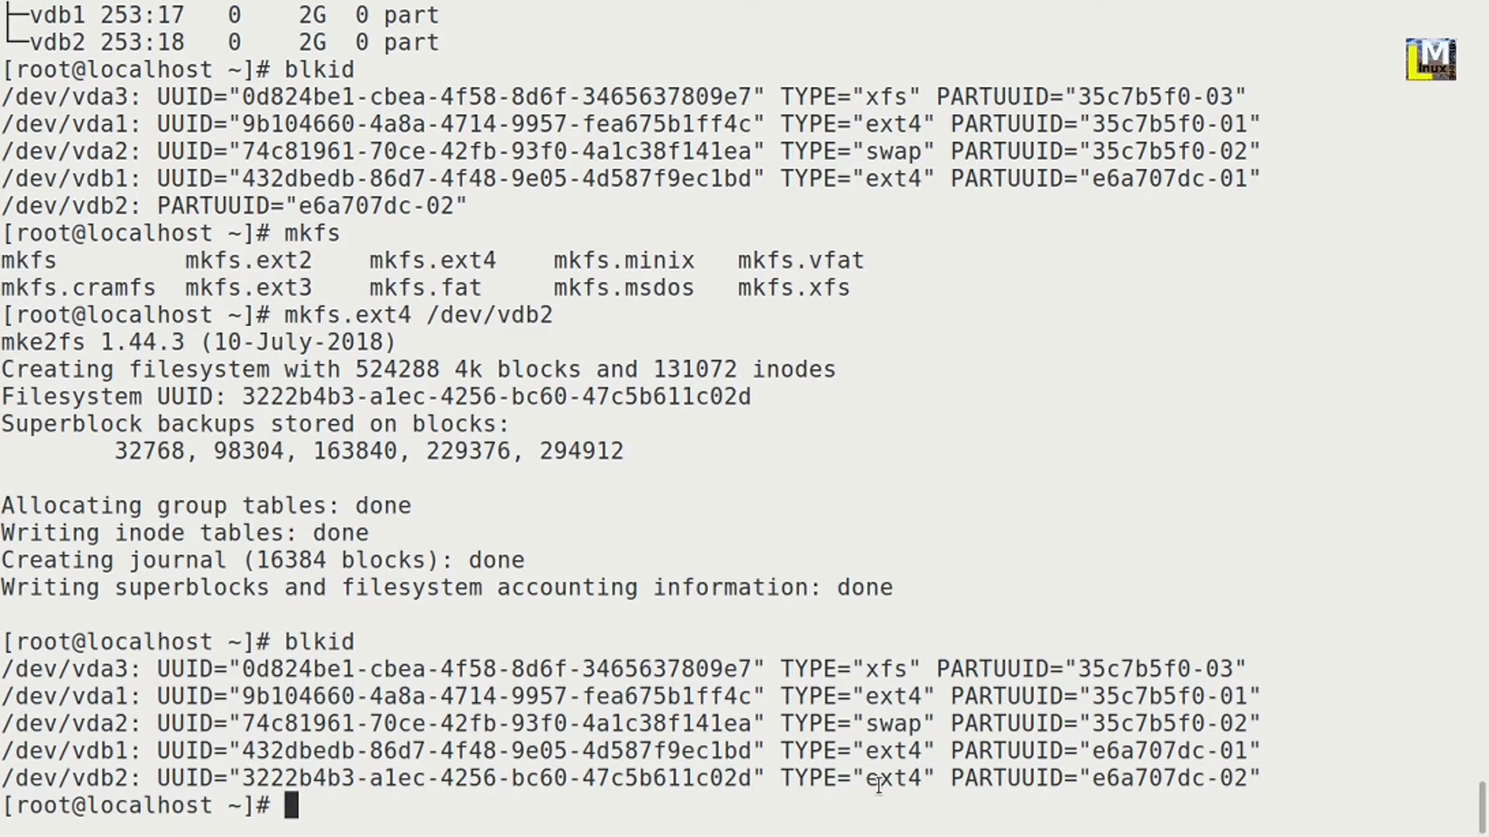
pyautogui.doubleClick(894, 777)
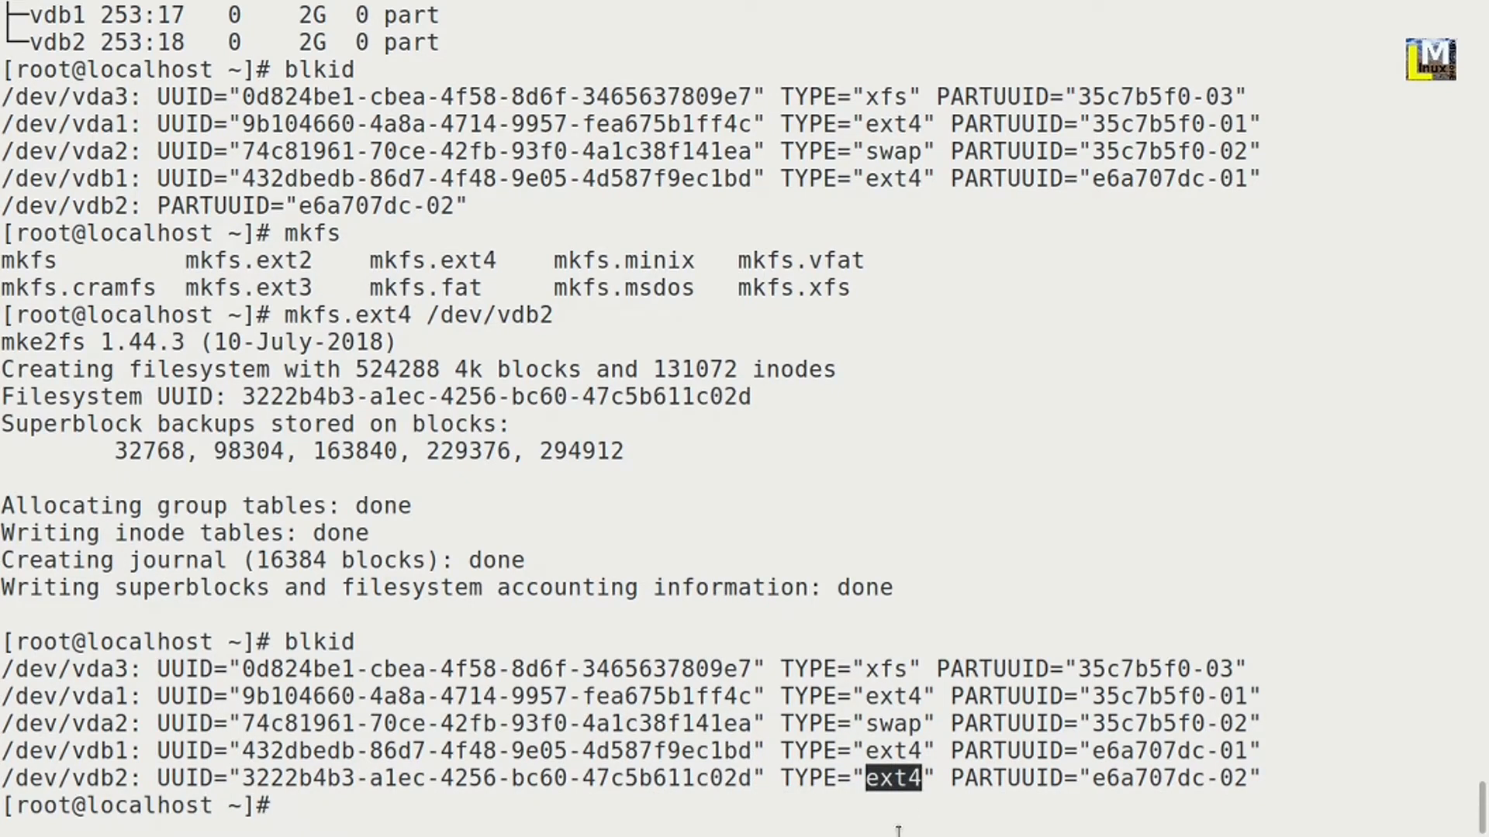